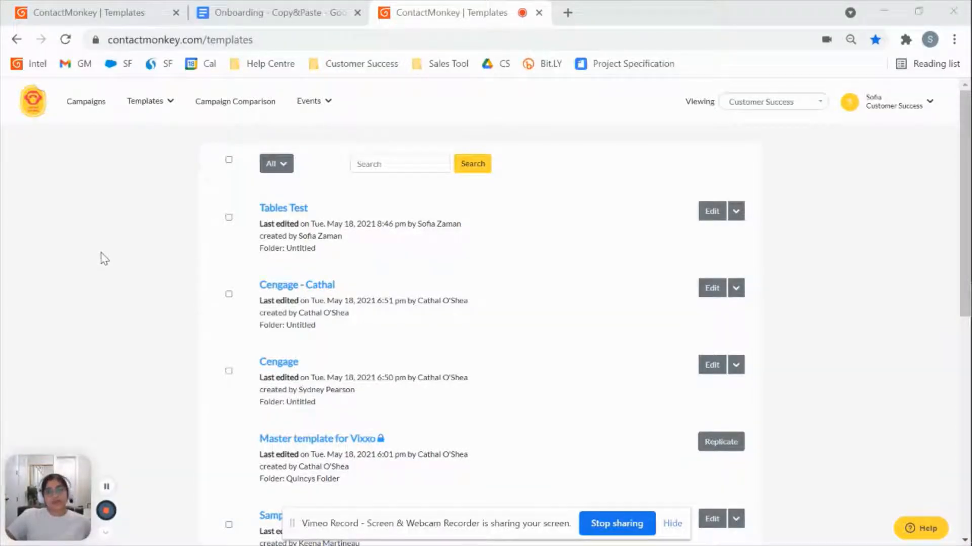
{"action": "mouse_move", "coordinate": [147, 209]}
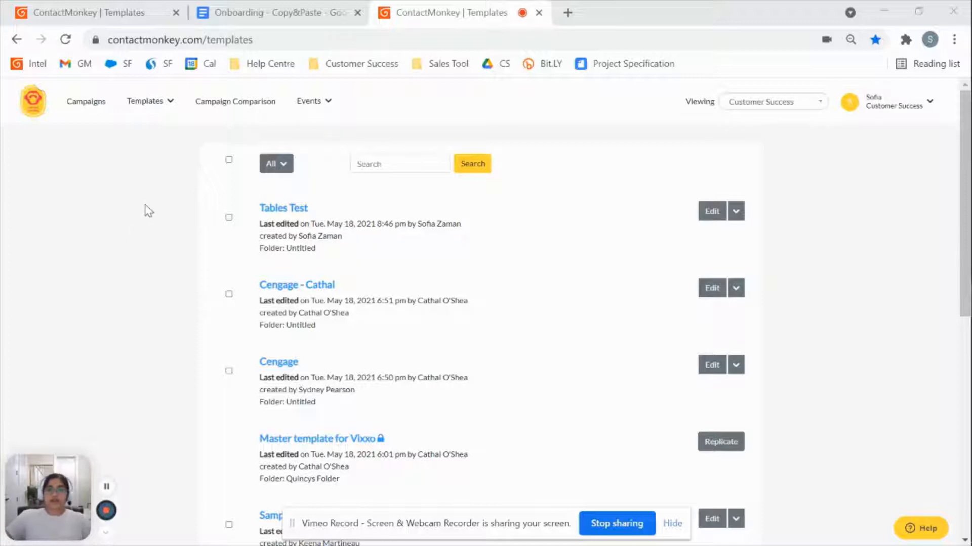
{"action": "mouse_move", "coordinate": [143, 207]}
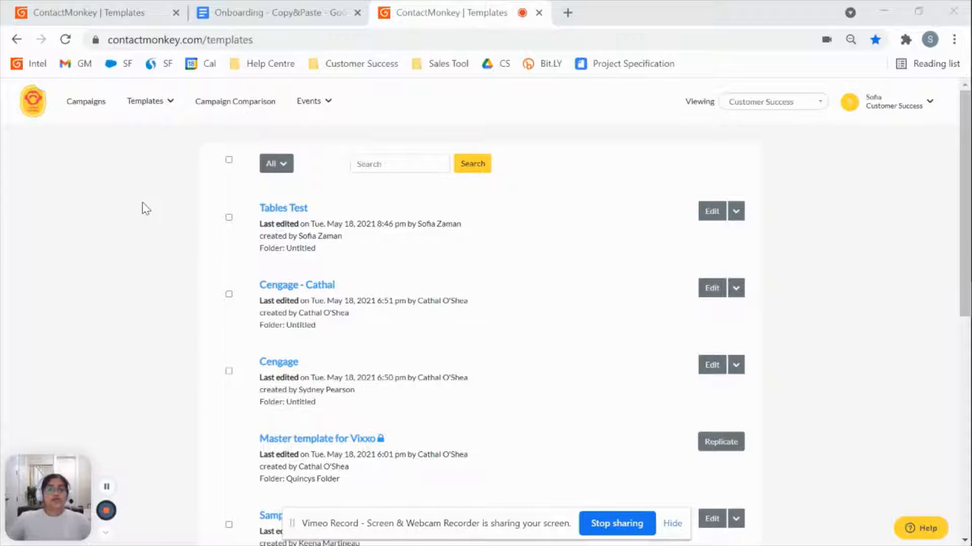
{"action": "mouse_move", "coordinate": [195, 196]}
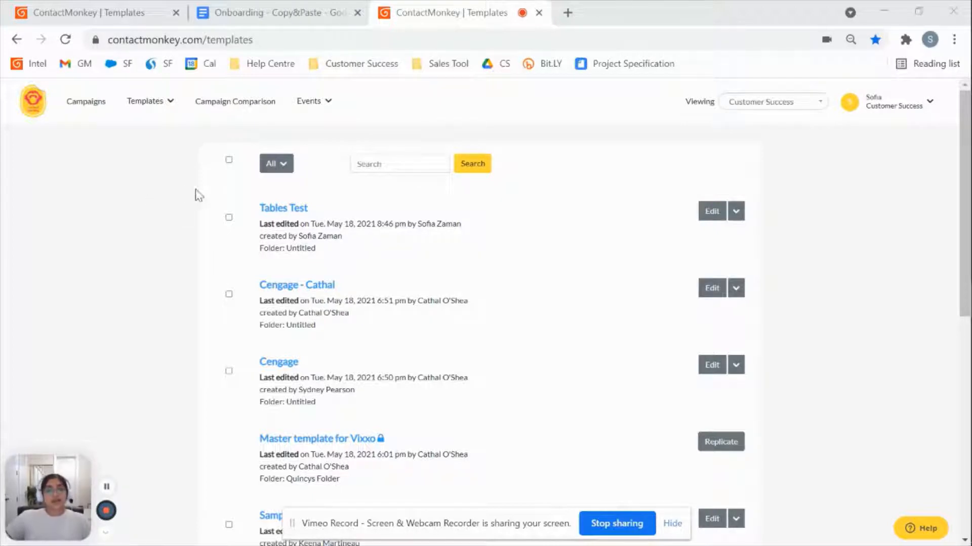
{"action": "mouse_move", "coordinate": [183, 191]}
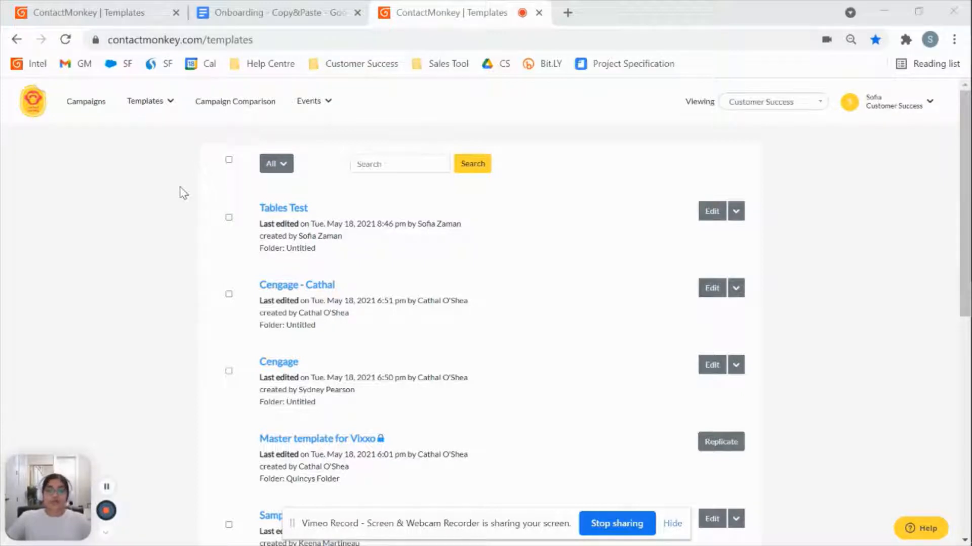
{"action": "mouse_move", "coordinate": [179, 195]}
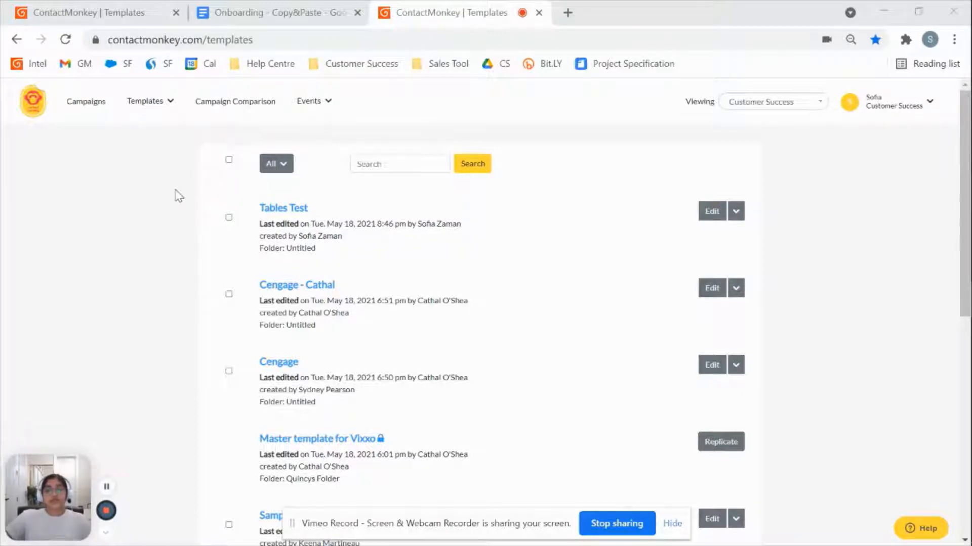
{"action": "mouse_move", "coordinate": [146, 200]}
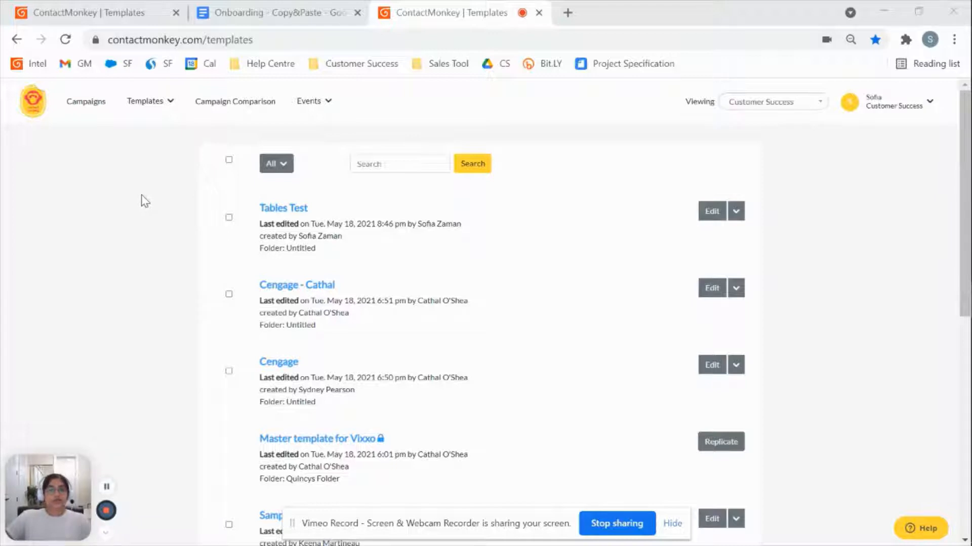
{"action": "mouse_move", "coordinate": [120, 242]}
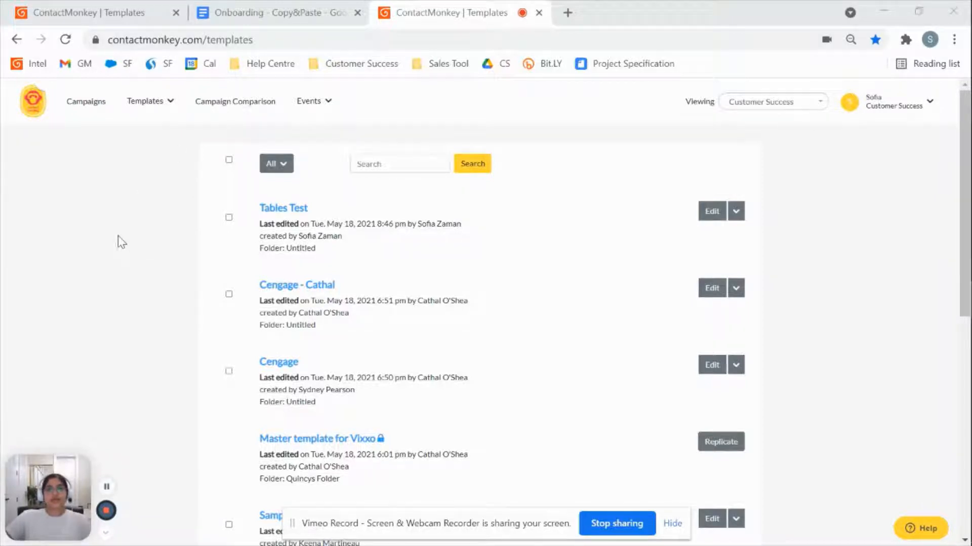
{"action": "mouse_move", "coordinate": [189, 152]}
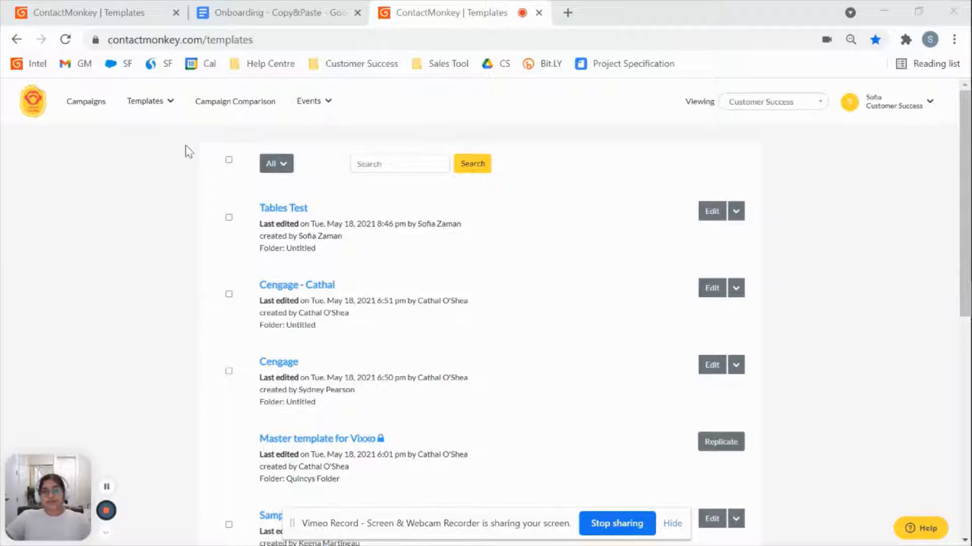
From the Templates menu start Create New Email and choose Start From Scratch.
{"action": "left_click", "coordinate": [145, 101]}
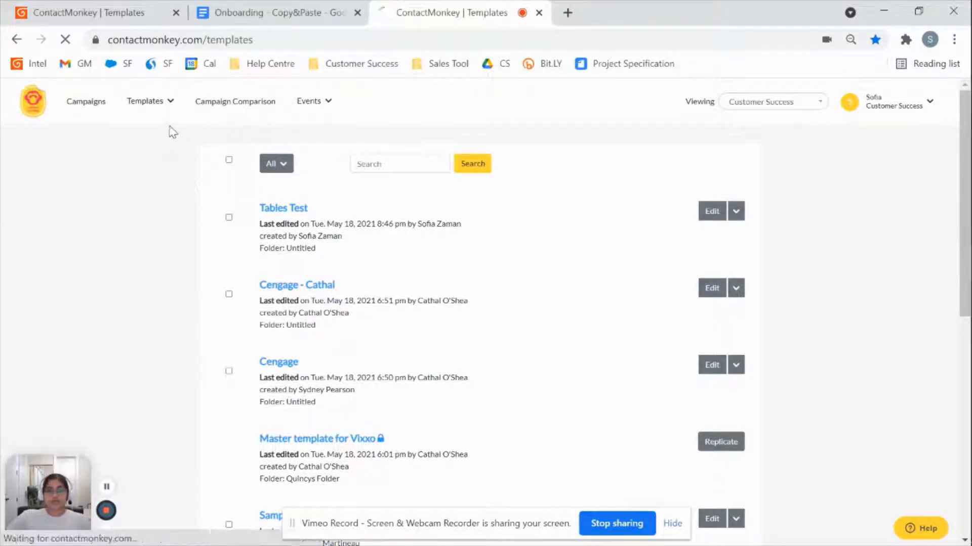
{"action": "left_click", "coordinate": [145, 102]}
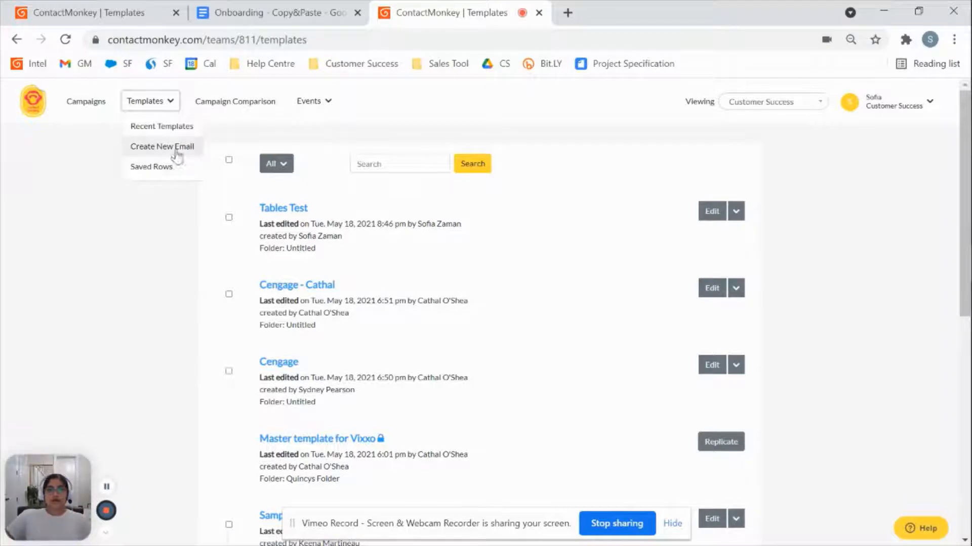
{"action": "mouse_move", "coordinate": [162, 146]}
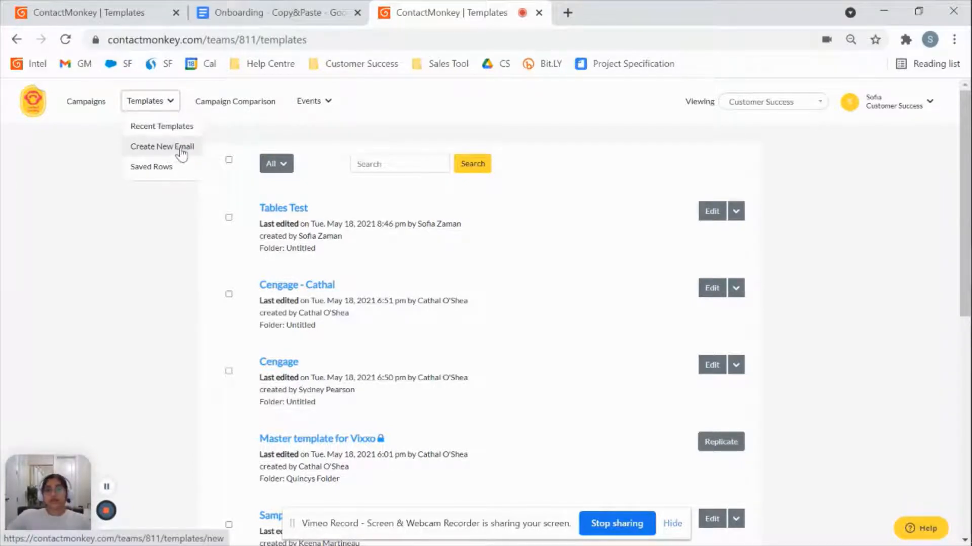
{"action": "left_click", "coordinate": [162, 147]}
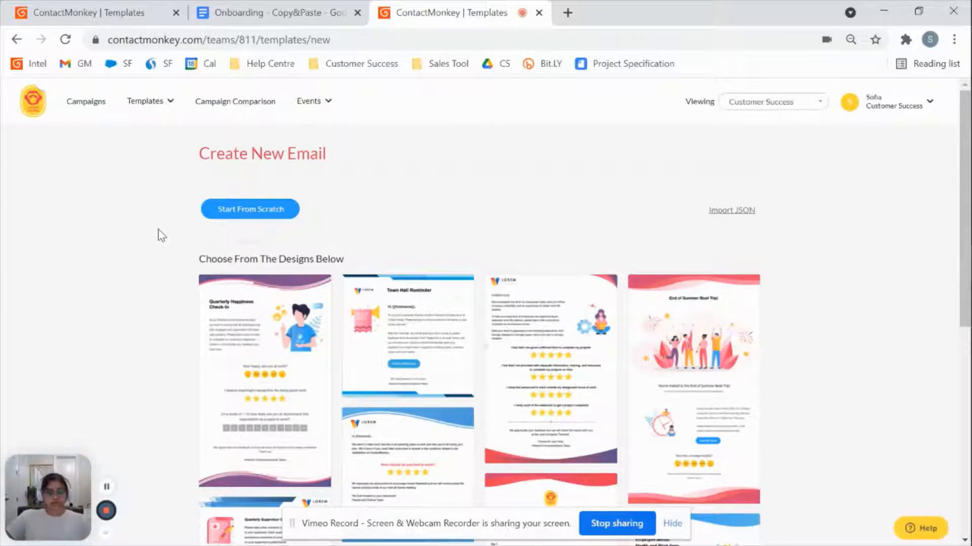
{"action": "scroll", "scroll_direction": "down", "scroll_amount": 3}
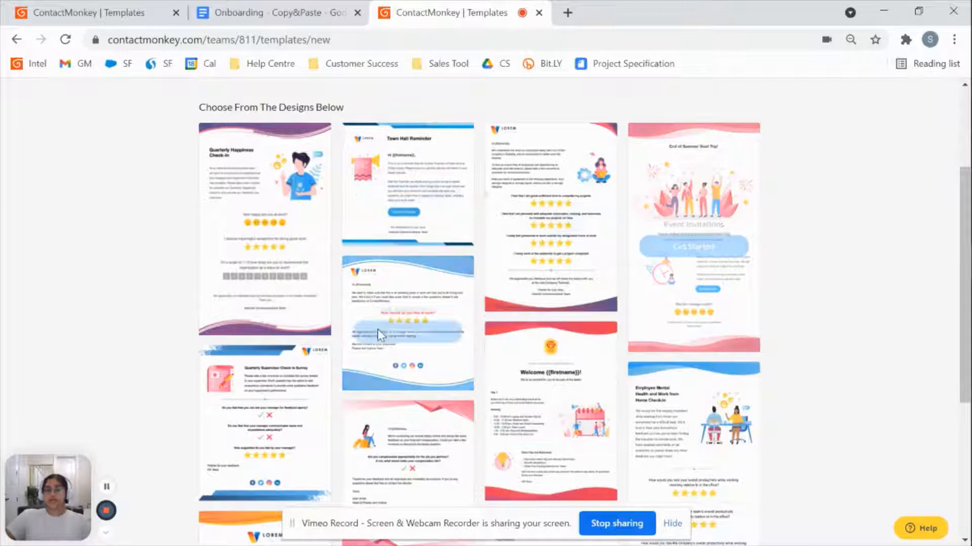
{"action": "scroll", "scroll_direction": "up", "scroll_amount": 3}
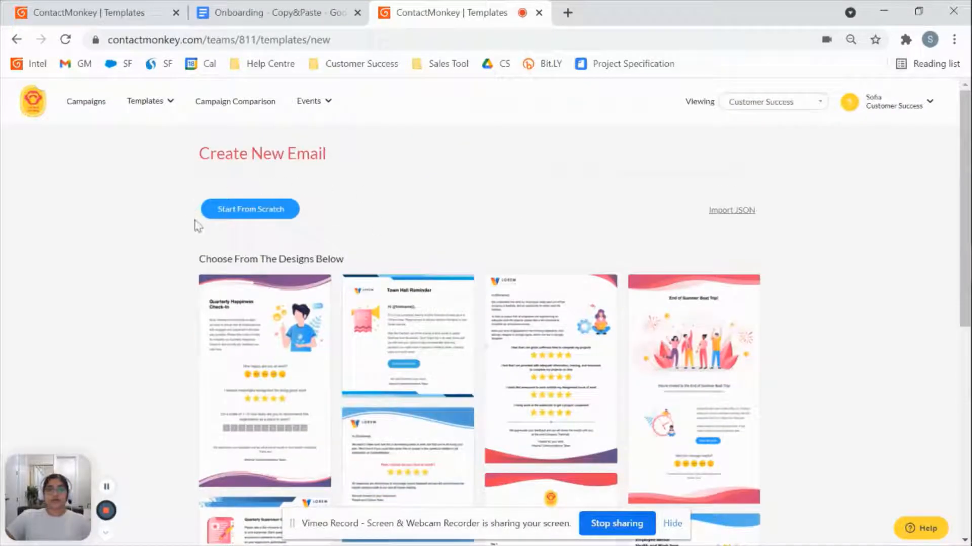
{"action": "left_click", "coordinate": [250, 209]}
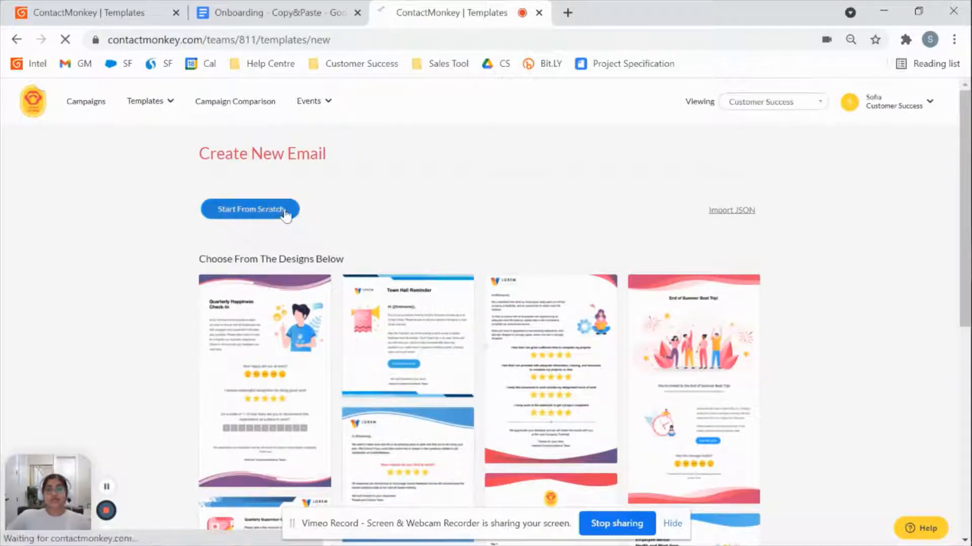
Open the blank editor and name the unnamed template 'Template 101'.
{"action": "left_click", "coordinate": [249, 209]}
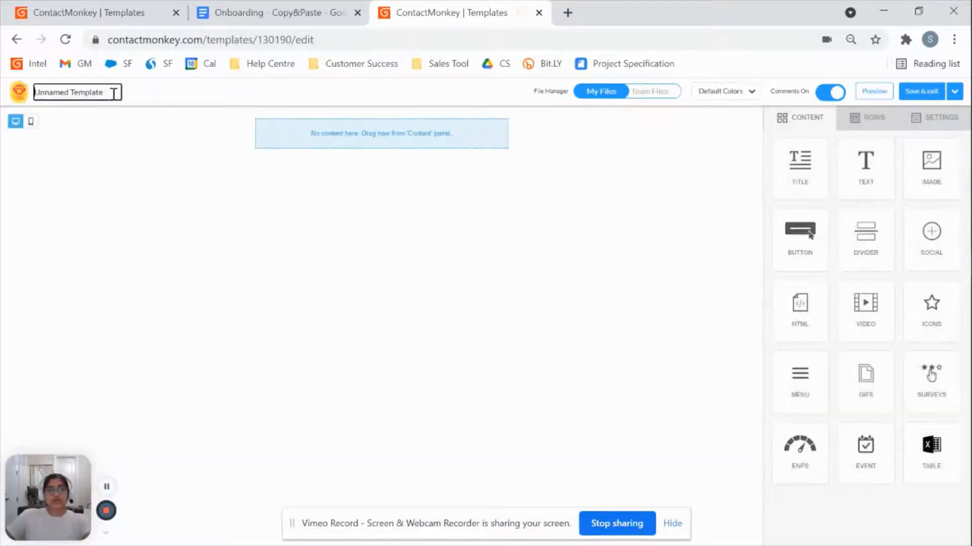
{"action": "type", "text": "Templ"}
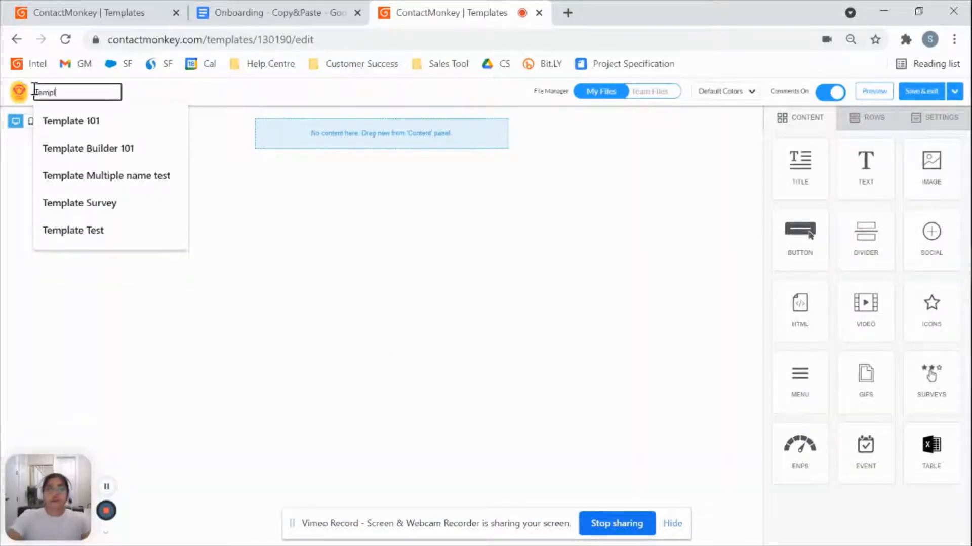
{"action": "left_click", "coordinate": [71, 121]}
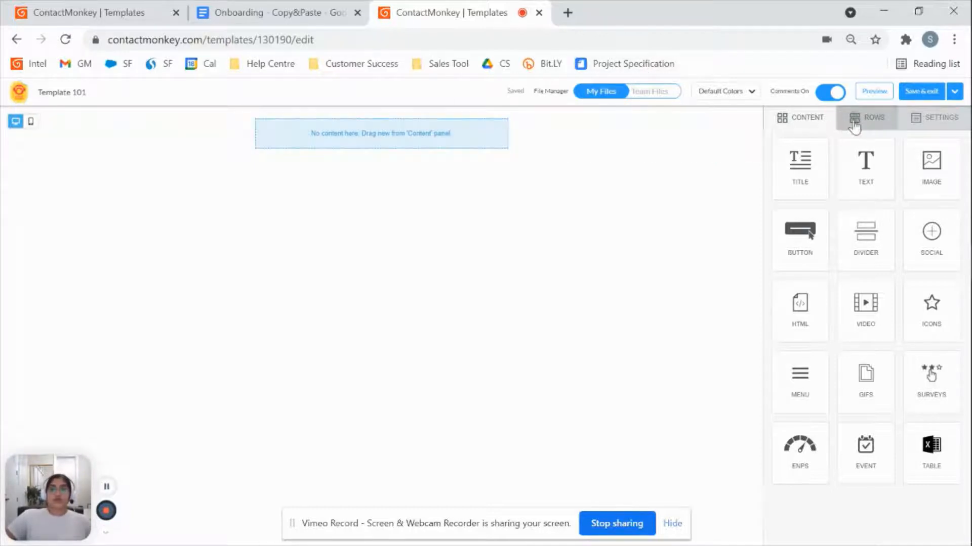
Add a single full-width empty row at the top of Template 101.
{"action": "left_click", "coordinate": [871, 118]}
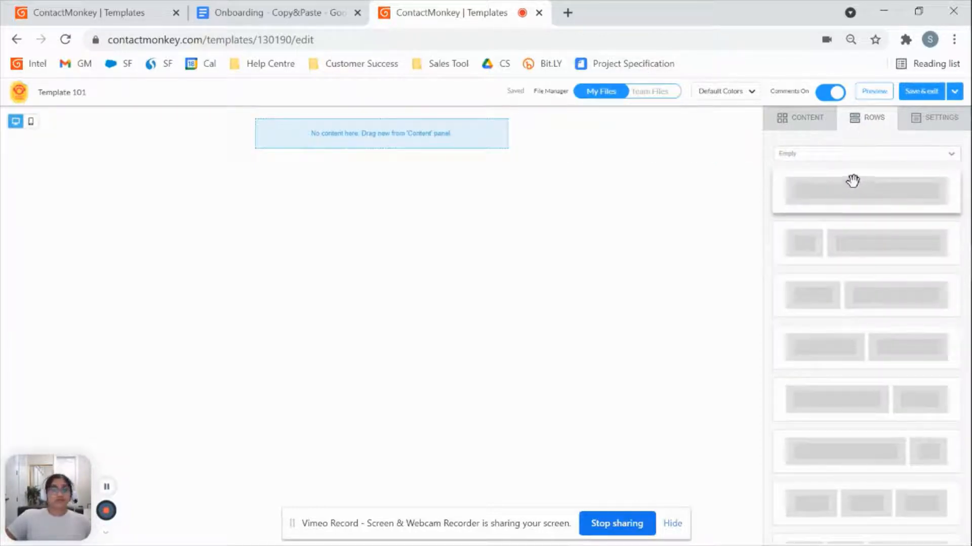
{"action": "left_click", "coordinate": [800, 117]}
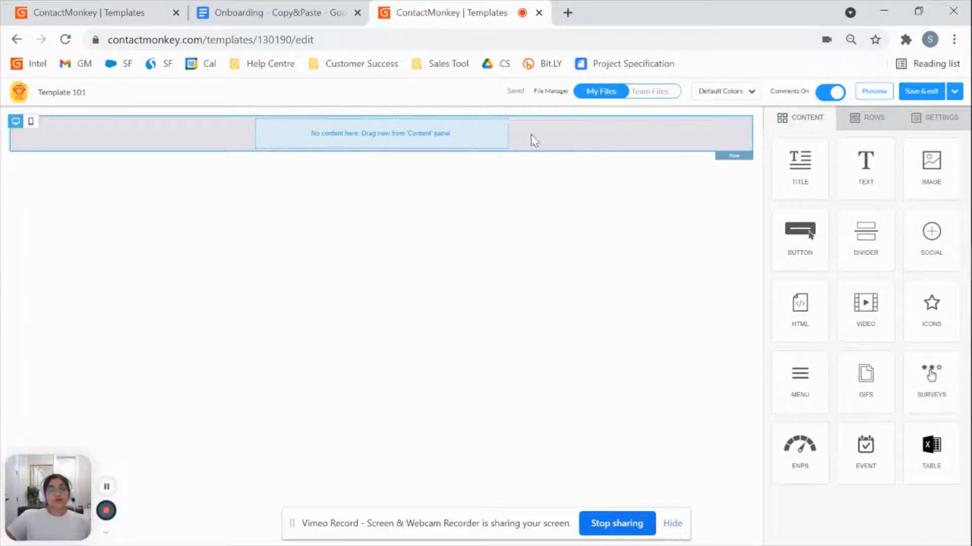
{"action": "mouse_move", "coordinate": [538, 149]}
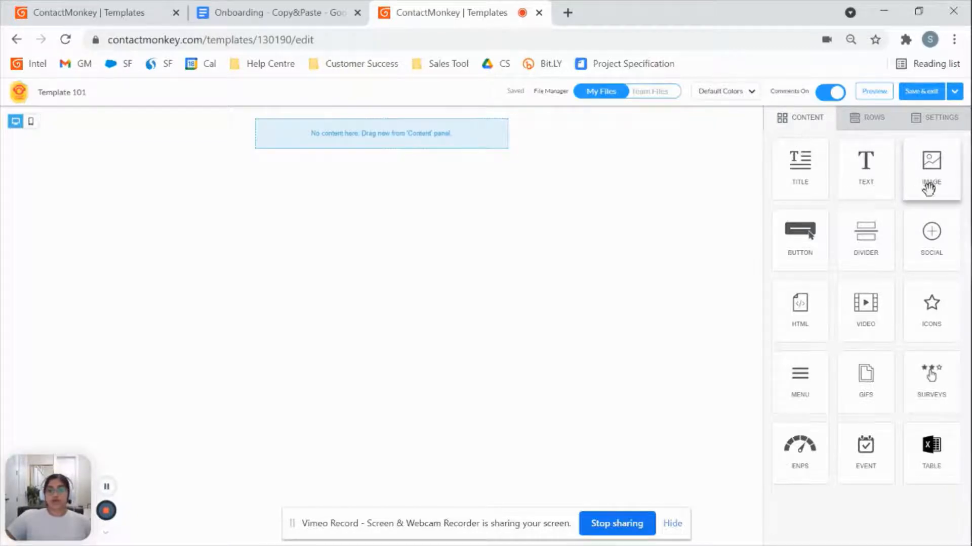
{"action": "mouse_move", "coordinate": [930, 163]}
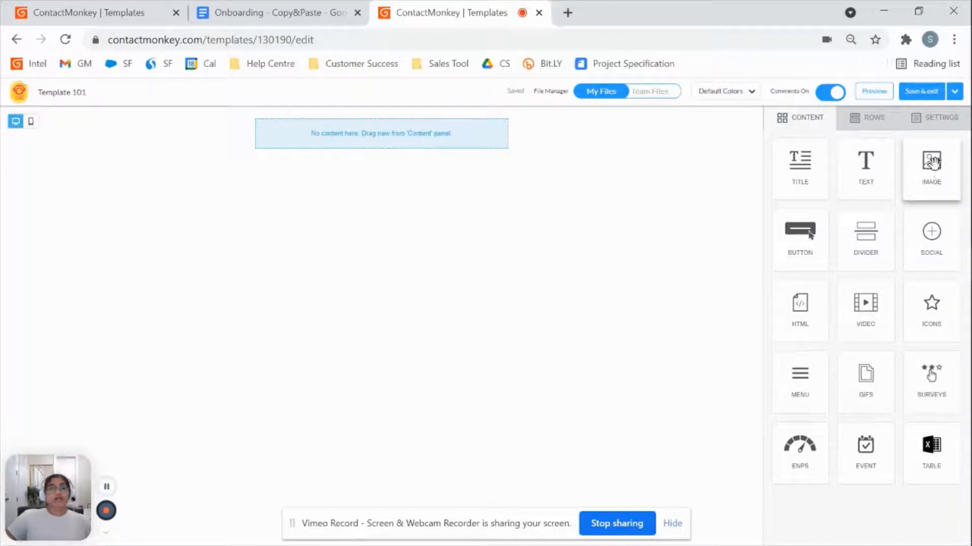
{"action": "mouse_move", "coordinate": [938, 212]}
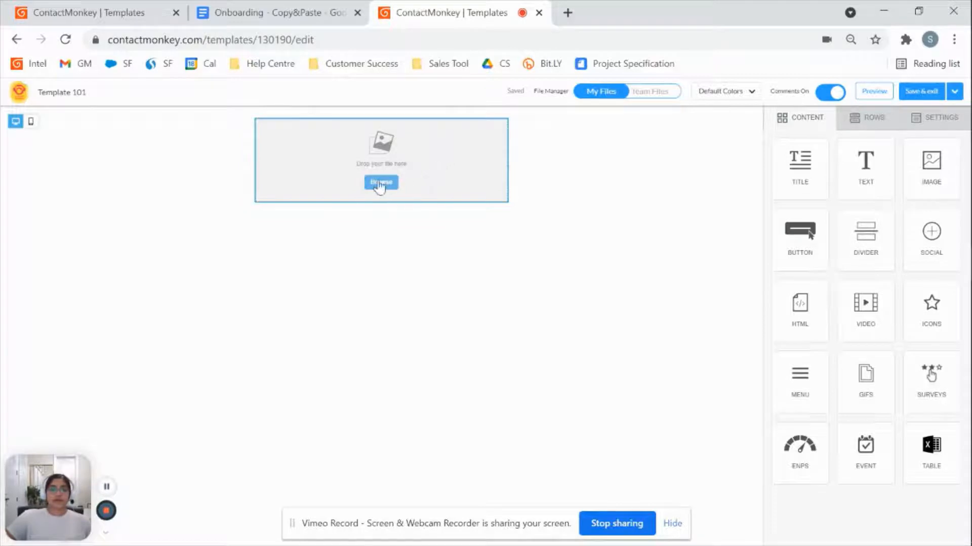
Insert Header.jpg from the File Manager into the top image block.
{"action": "left_click", "coordinate": [381, 182]}
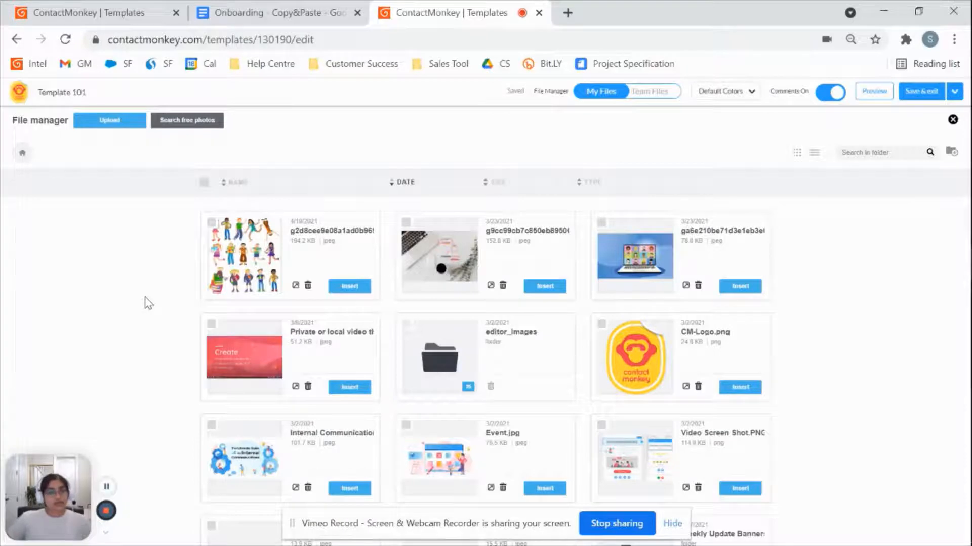
{"action": "mouse_move", "coordinate": [90, 339]}
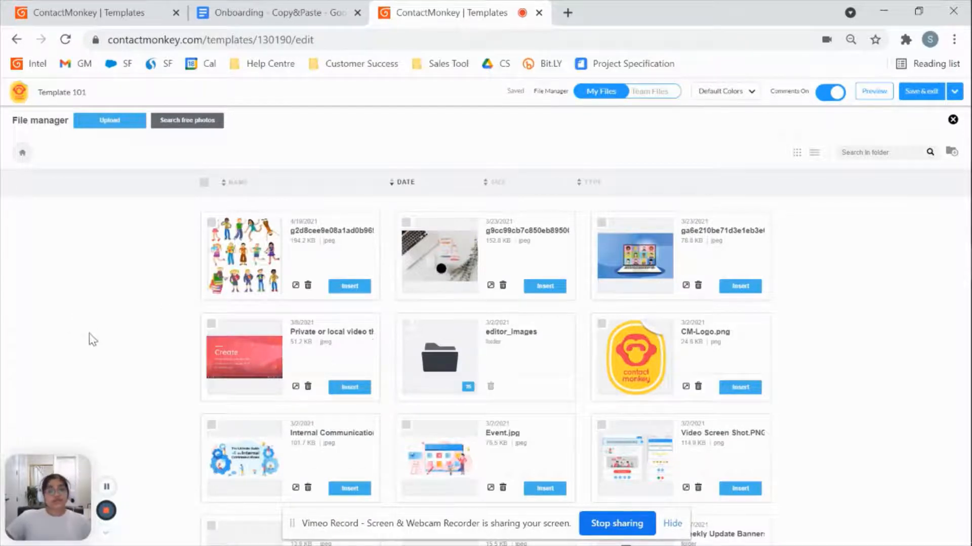
{"action": "mouse_move", "coordinate": [177, 276]}
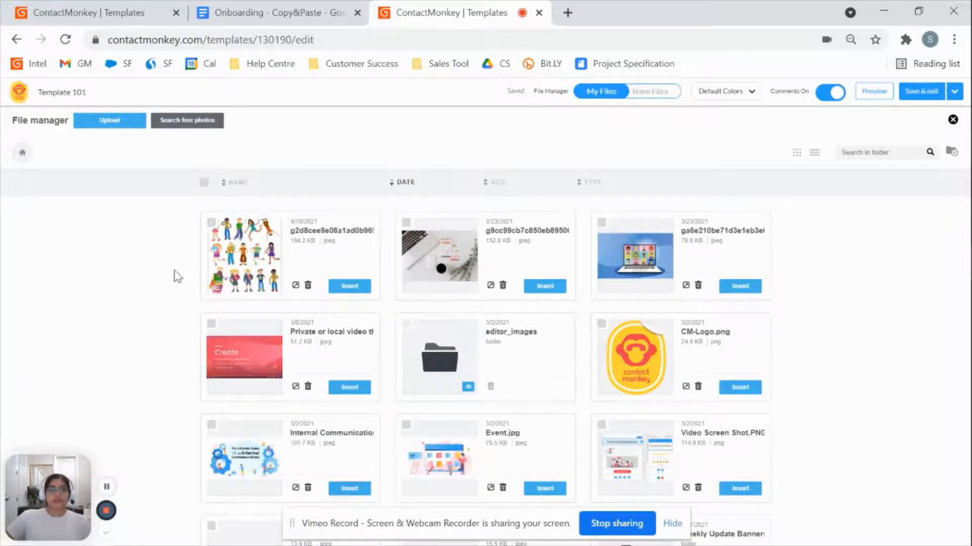
{"action": "scroll", "scroll_direction": "down", "scroll_amount": 3}
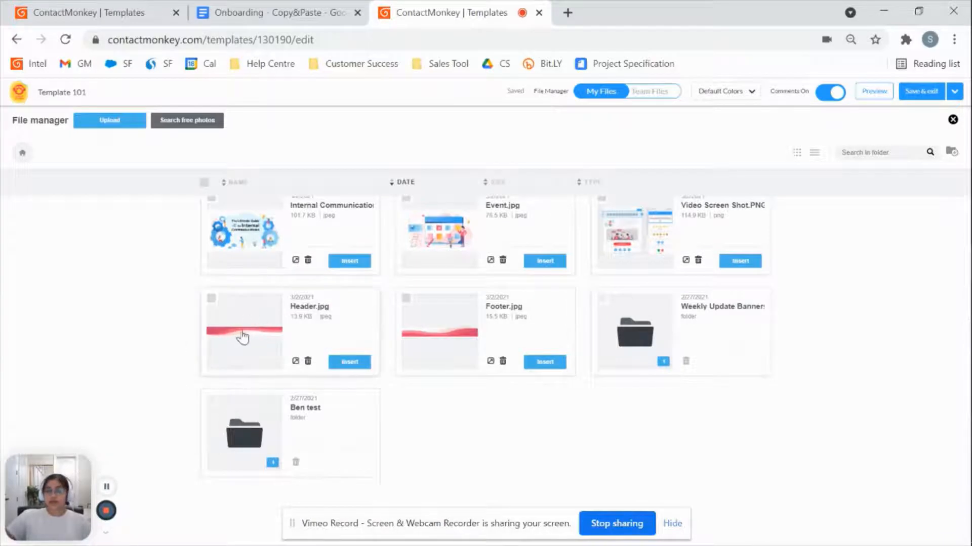
{"action": "mouse_move", "coordinate": [124, 121]}
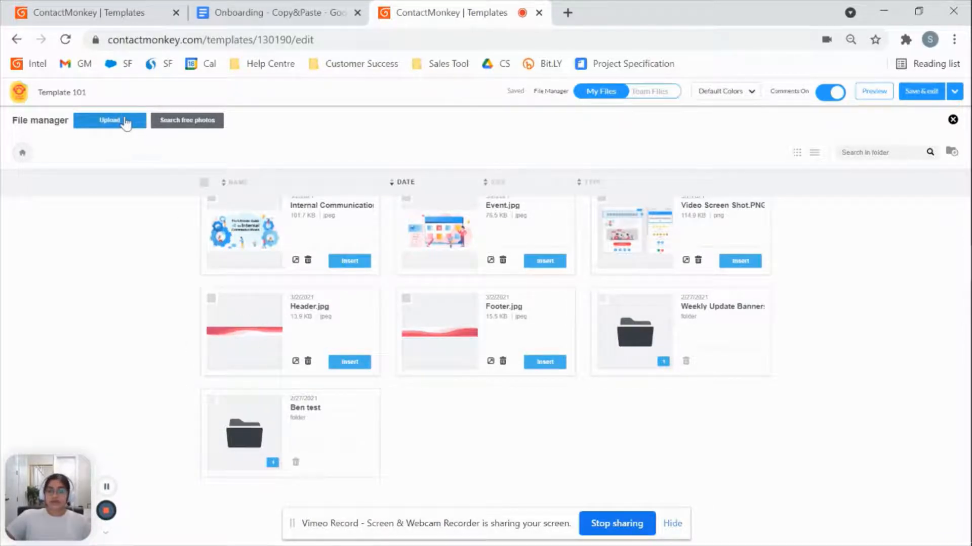
{"action": "left_click", "coordinate": [349, 362]}
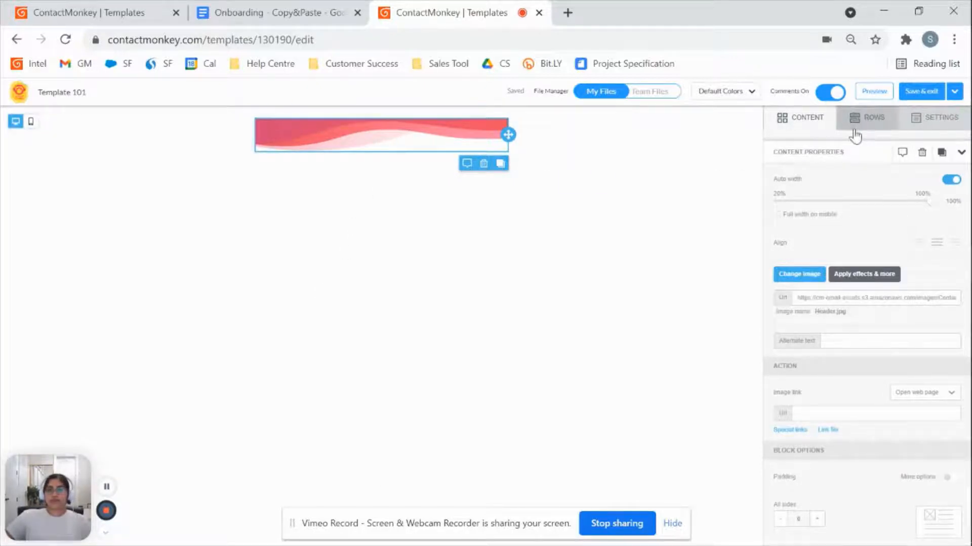
Add a row under the header and split it into two equal 6/6 columns.
{"action": "left_click", "coordinate": [872, 118]}
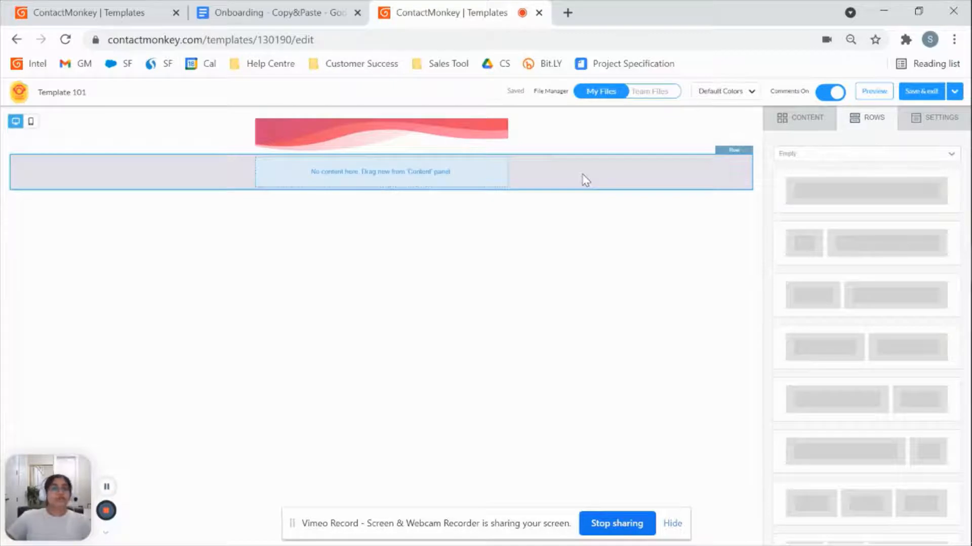
{"action": "mouse_move", "coordinate": [654, 184]}
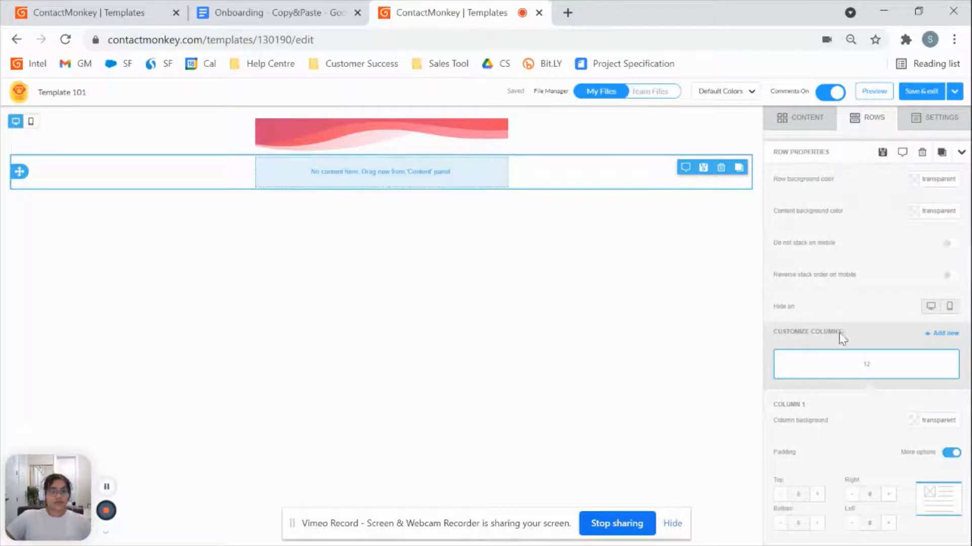
{"action": "left_click", "coordinate": [941, 333]}
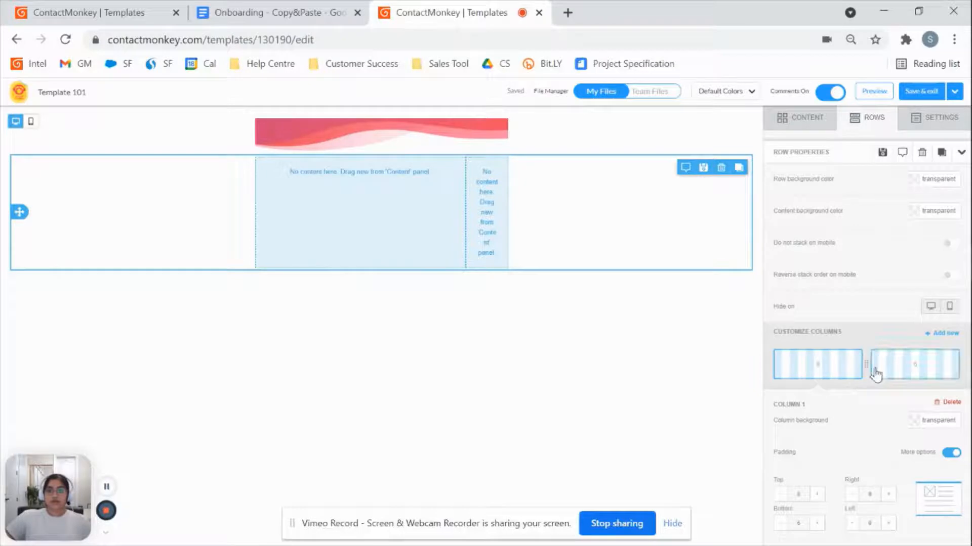
{"action": "left_click", "coordinate": [915, 364]}
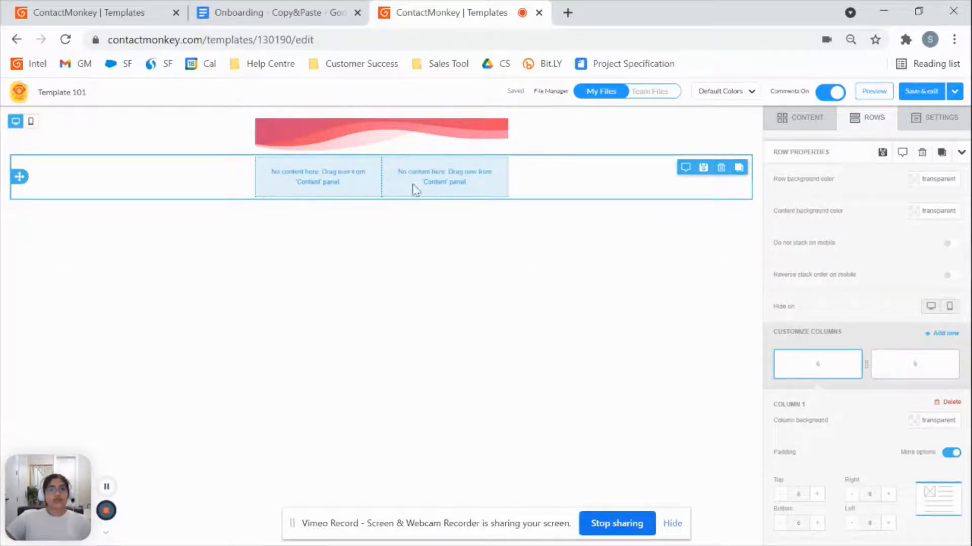
{"action": "mouse_move", "coordinate": [792, 163]}
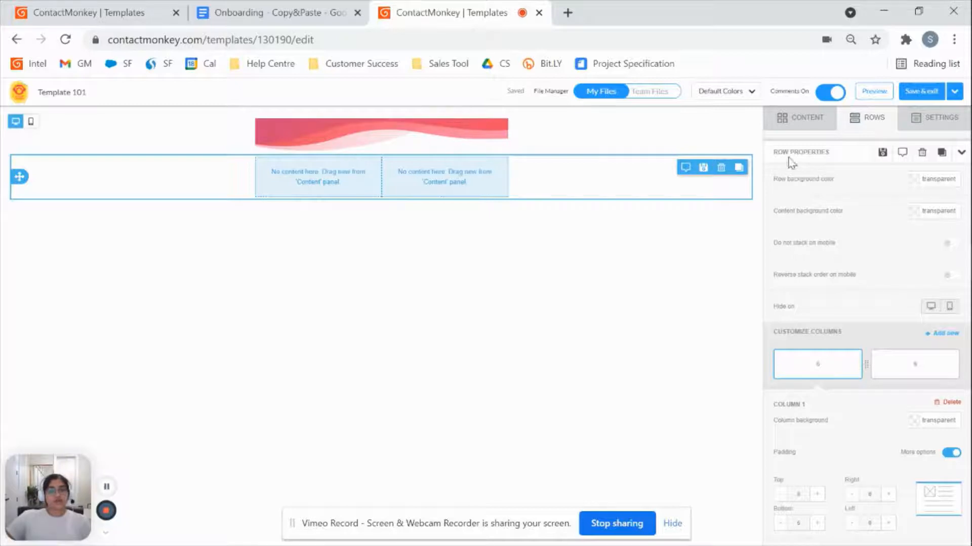
Insert the Internal Communications guide image in the left column and start editing the right text block.
{"action": "left_click", "coordinate": [799, 118]}
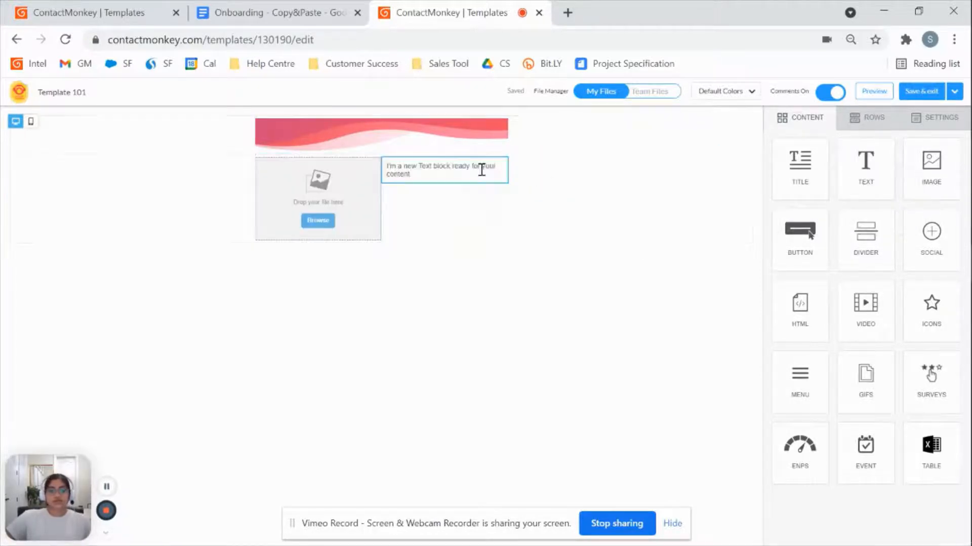
{"action": "left_click", "coordinate": [317, 198]}
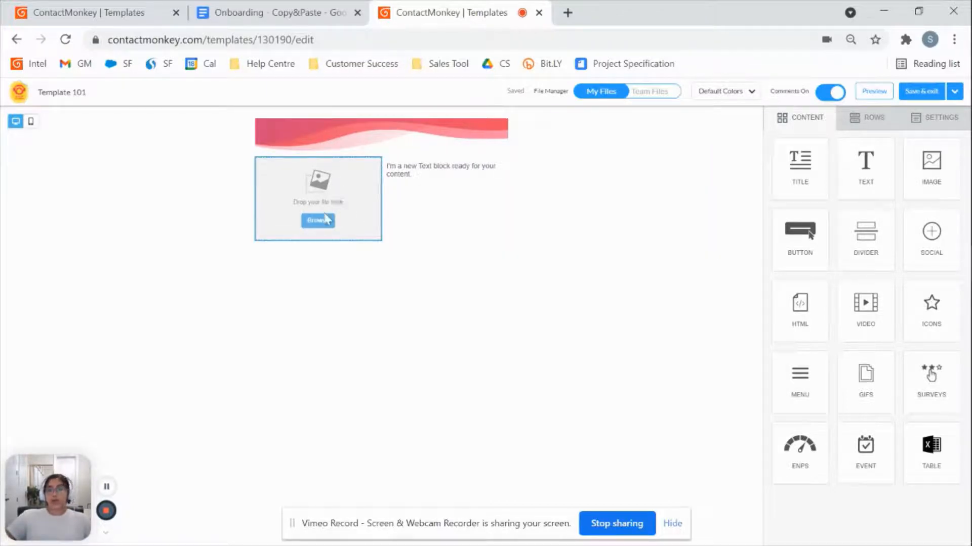
{"action": "left_click", "coordinate": [318, 220]}
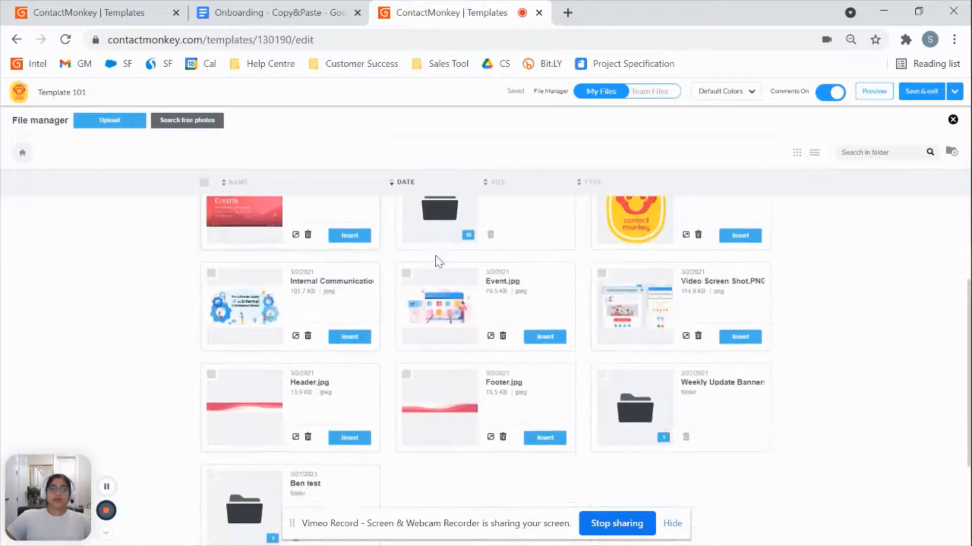
{"action": "left_click", "coordinate": [349, 336]}
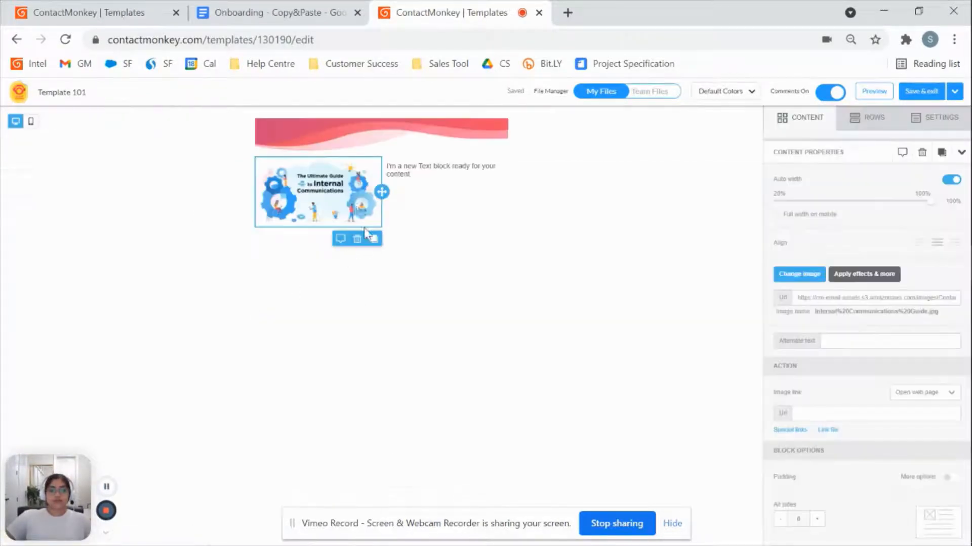
{"action": "left_click", "coordinate": [440, 170]}
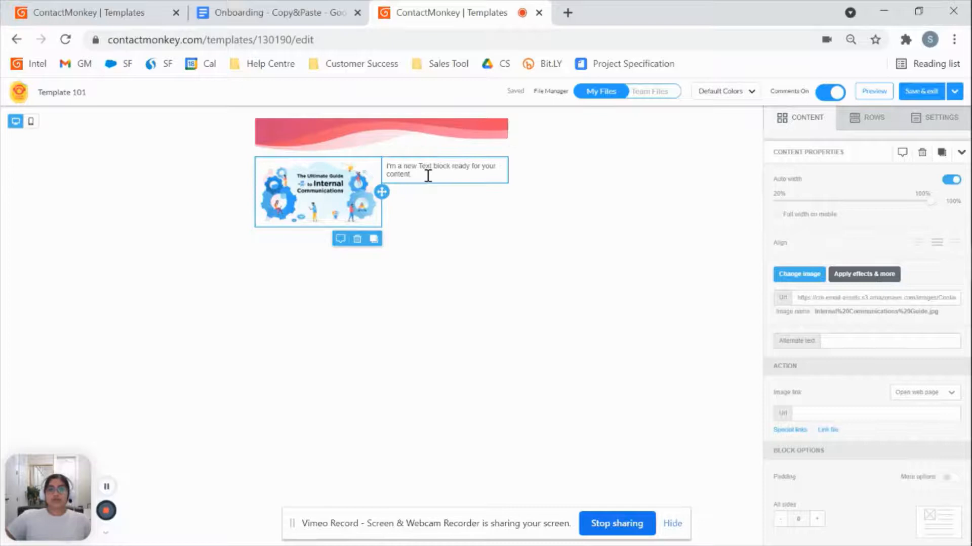
{"action": "left_click", "coordinate": [442, 170]}
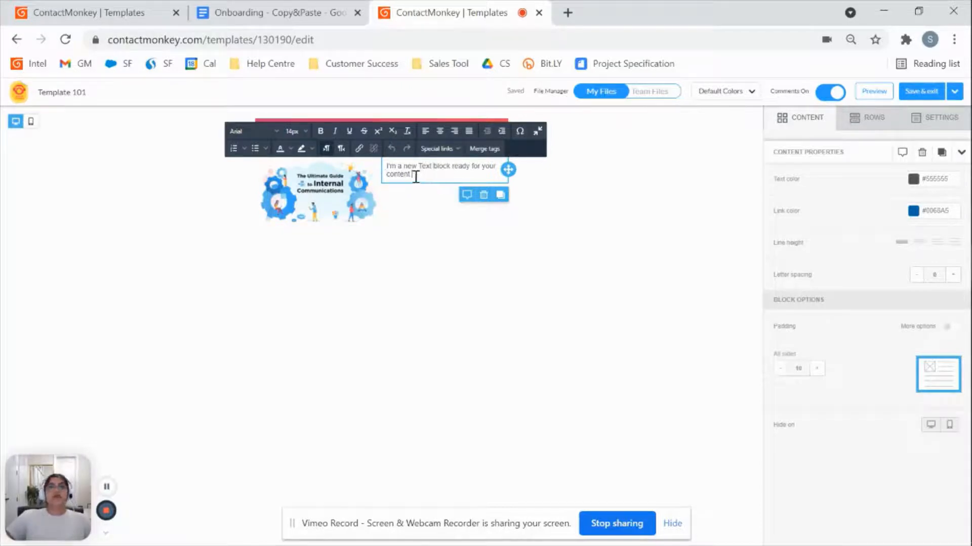
{"action": "mouse_move", "coordinate": [325, 21]}
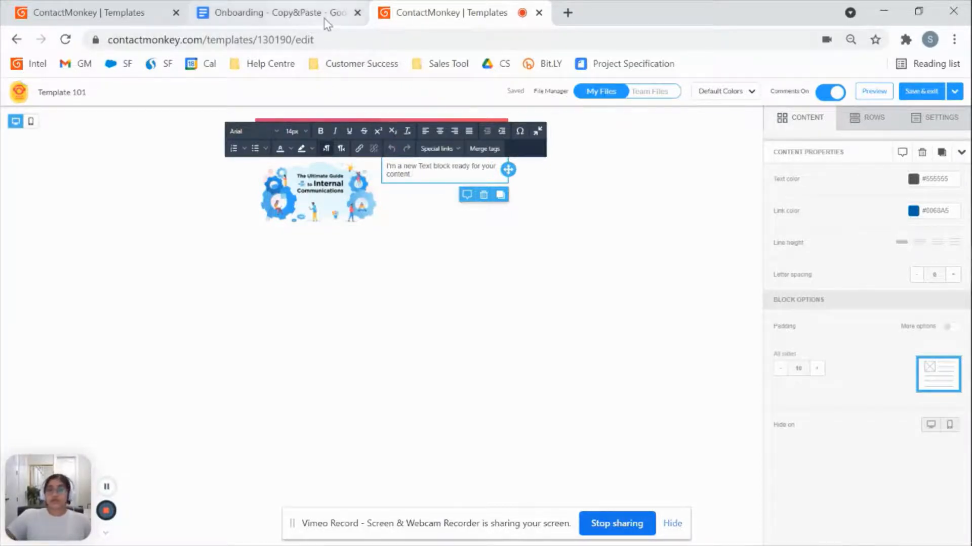
Copy the internal communication professionals paragraph from the Onboarding Google Doc and return to the template.
{"action": "left_click", "coordinate": [276, 12]}
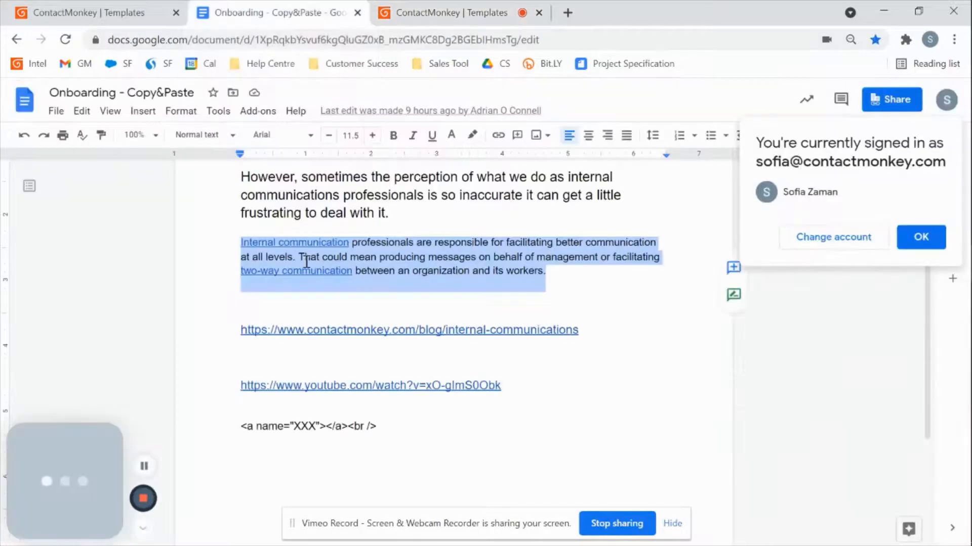
{"action": "left_click", "coordinate": [549, 271]}
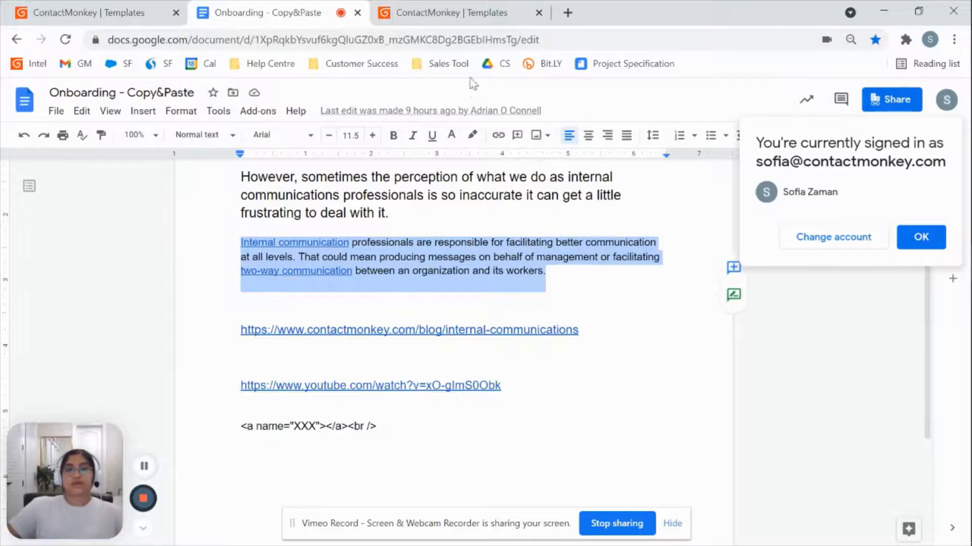
{"action": "left_click", "coordinate": [458, 12]}
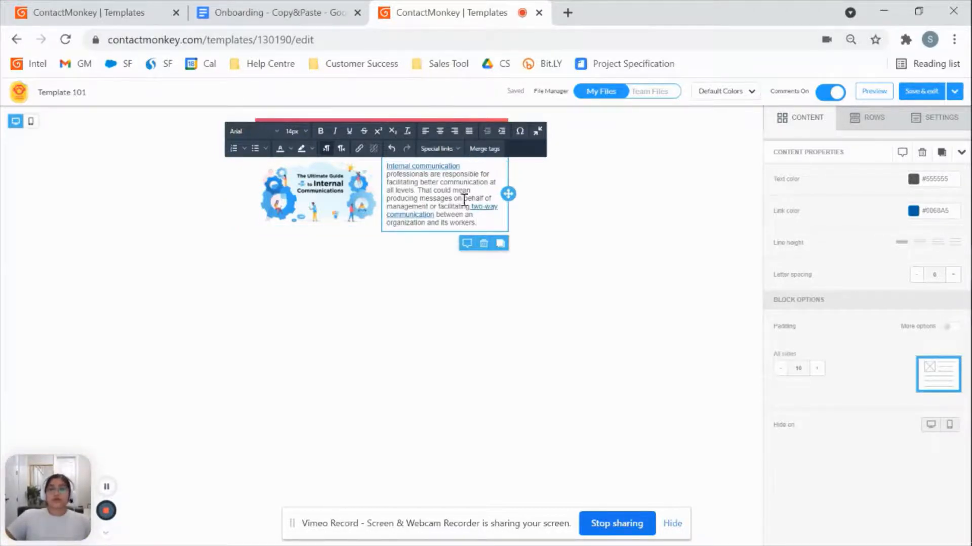
{"action": "mouse_move", "coordinate": [476, 215]}
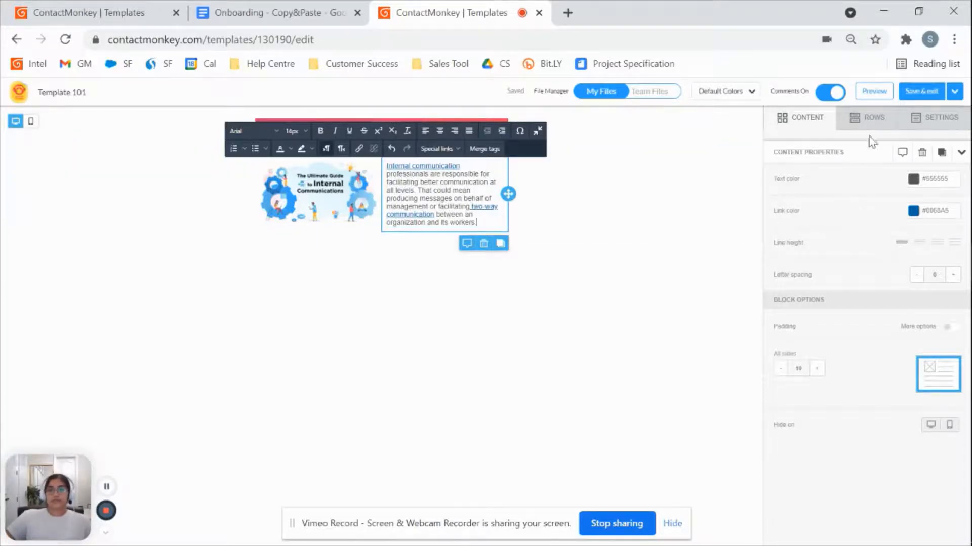
{"action": "mouse_move", "coordinate": [870, 127]}
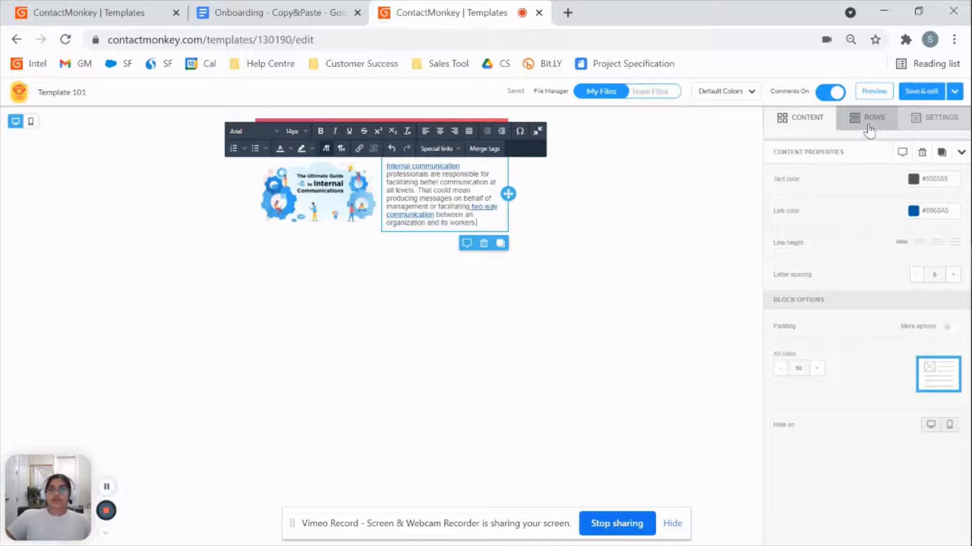
Paste the paragraph into the text block and add an empty row below the image-and-text row.
{"action": "left_click", "coordinate": [873, 117]}
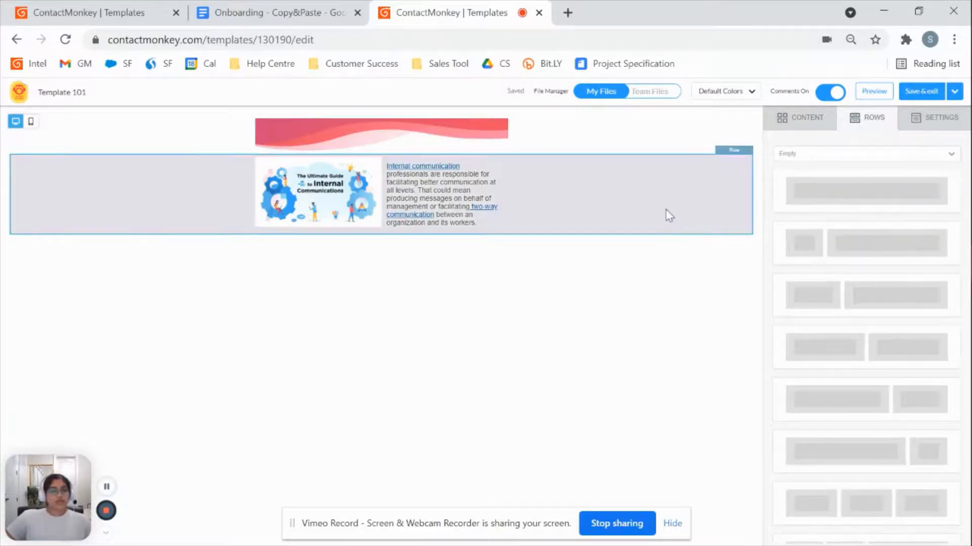
{"action": "mouse_move", "coordinate": [607, 225]}
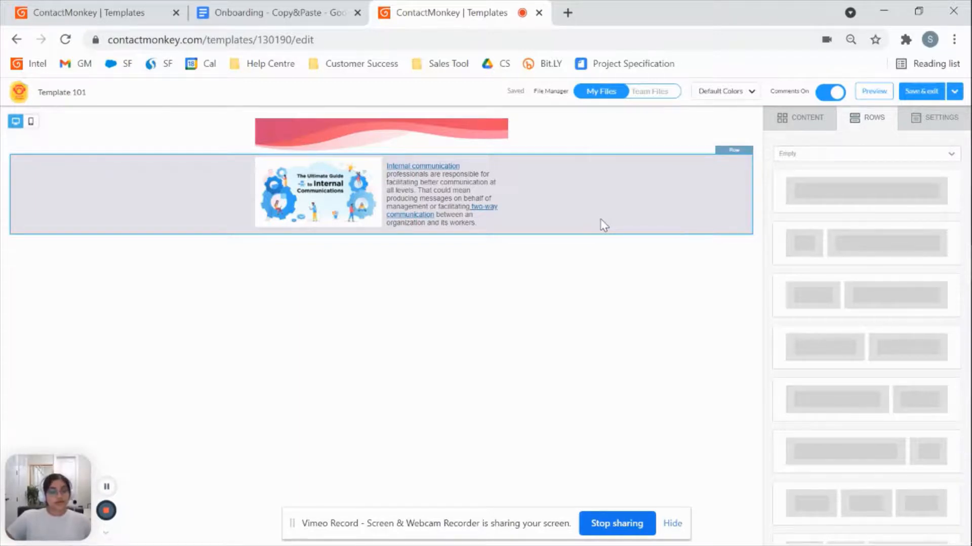
{"action": "mouse_move", "coordinate": [568, 201]}
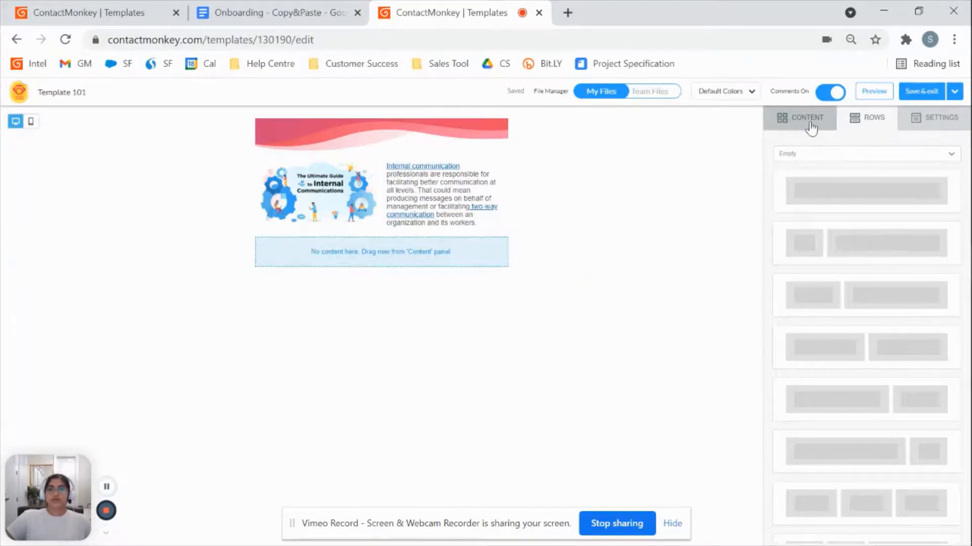
Add 'What did you think of last week's newsletter?' as bold, centred 17px text.
{"action": "left_click", "coordinate": [806, 117]}
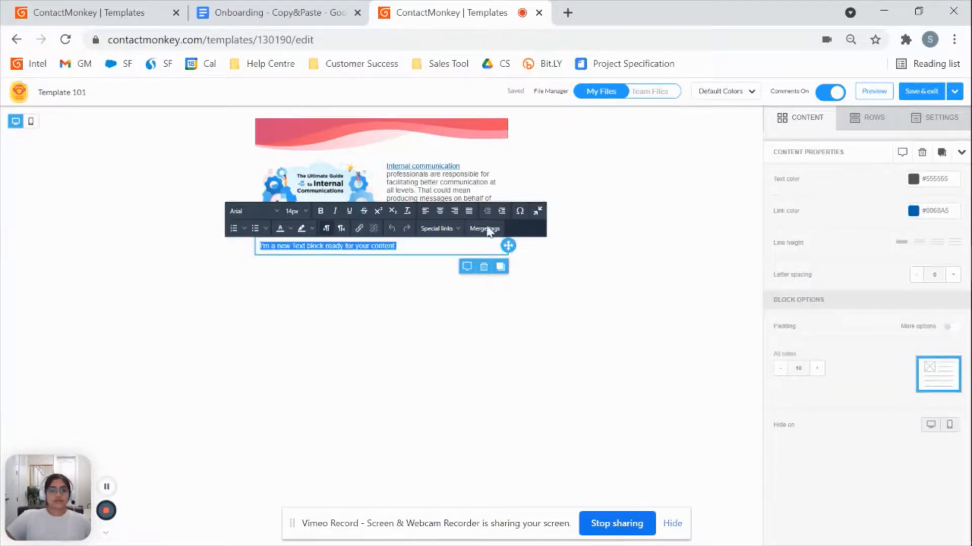
{"action": "type", "text": "What!"}
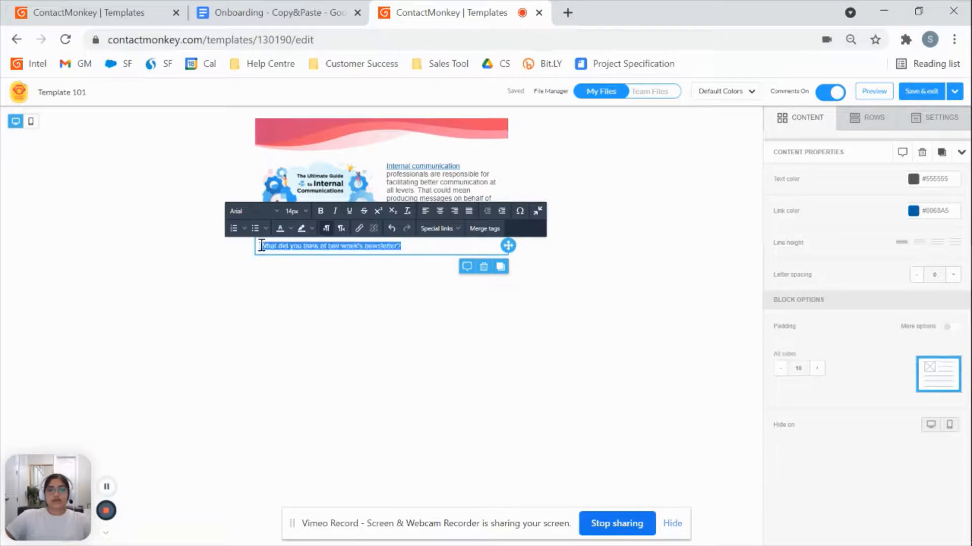
{"action": "left_click", "coordinate": [292, 210]}
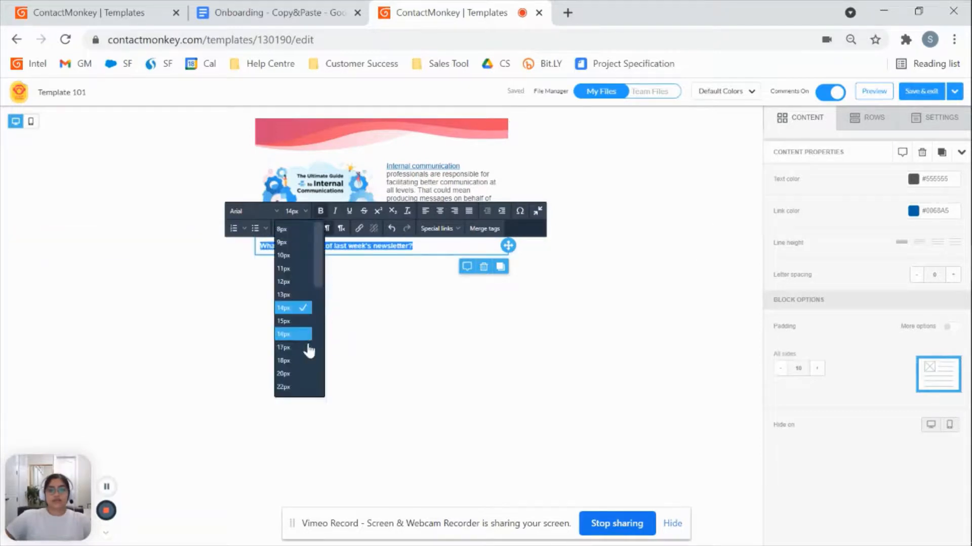
{"action": "left_click", "coordinate": [283, 347]}
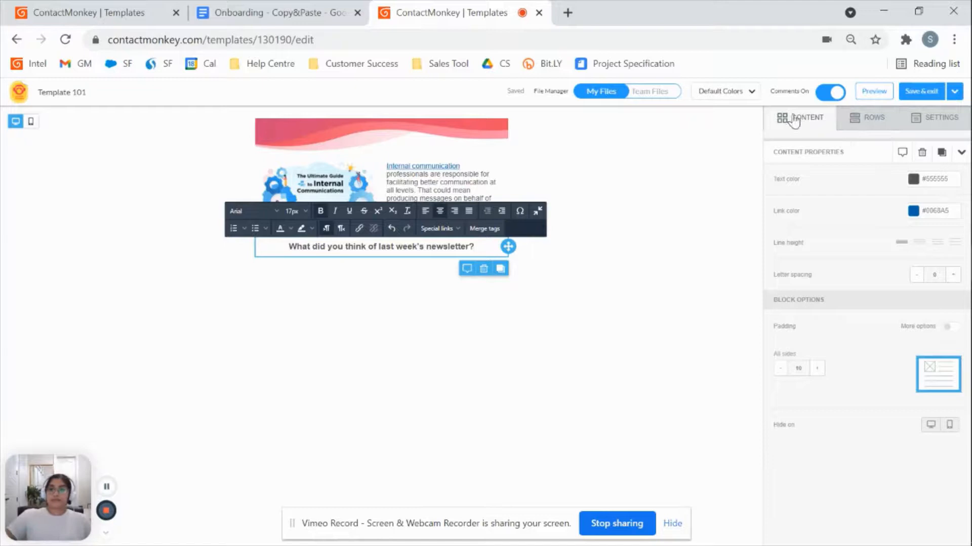
Drag a Surveys block directly below the feedback question.
{"action": "left_click", "coordinate": [806, 117]}
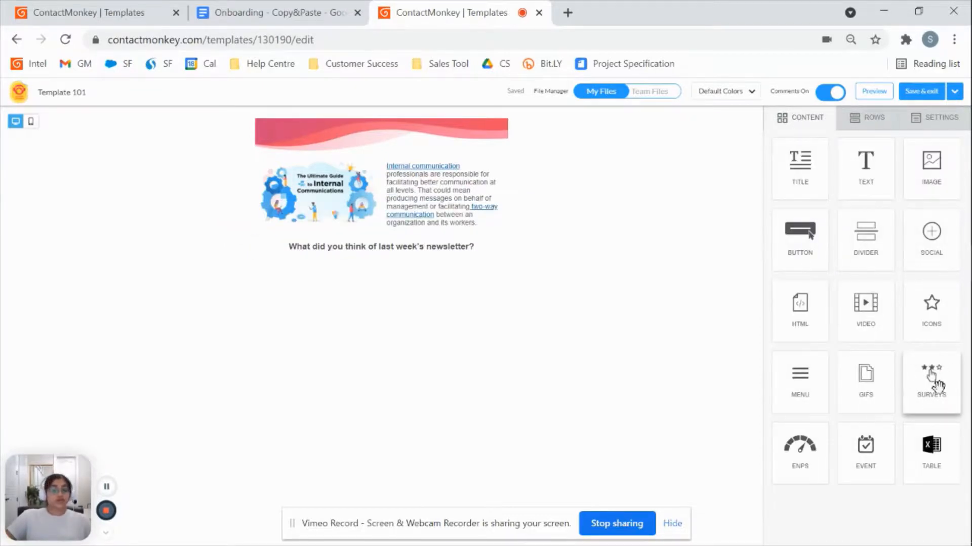
{"action": "mouse_move", "coordinate": [931, 381]}
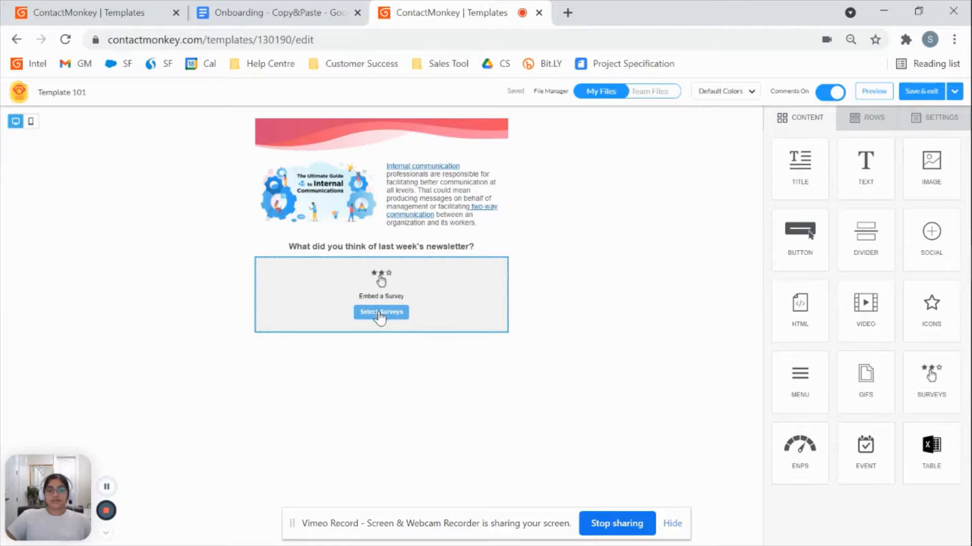
Insert the Star Rating survey from the survey type list into the block.
{"action": "left_click", "coordinate": [381, 311]}
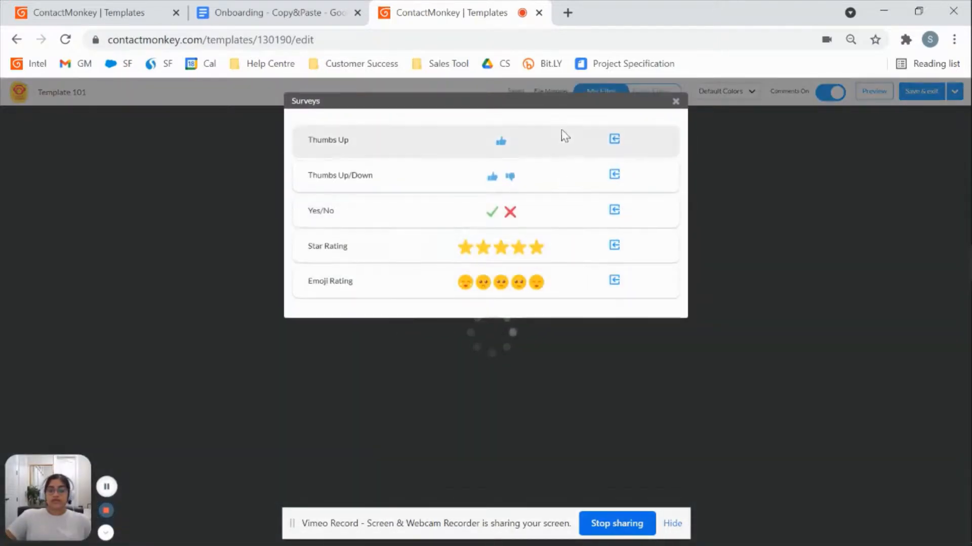
{"action": "mouse_move", "coordinate": [509, 270]}
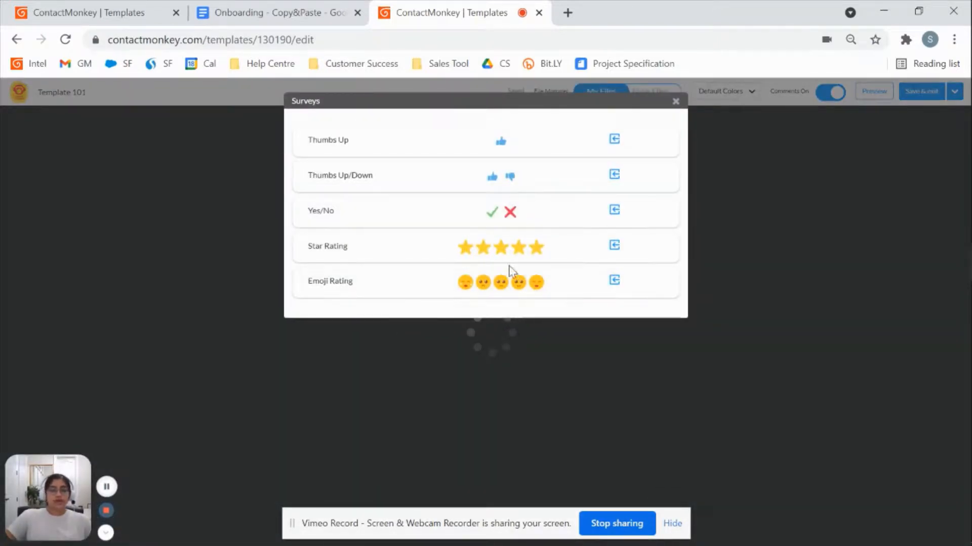
{"action": "mouse_move", "coordinate": [509, 213]}
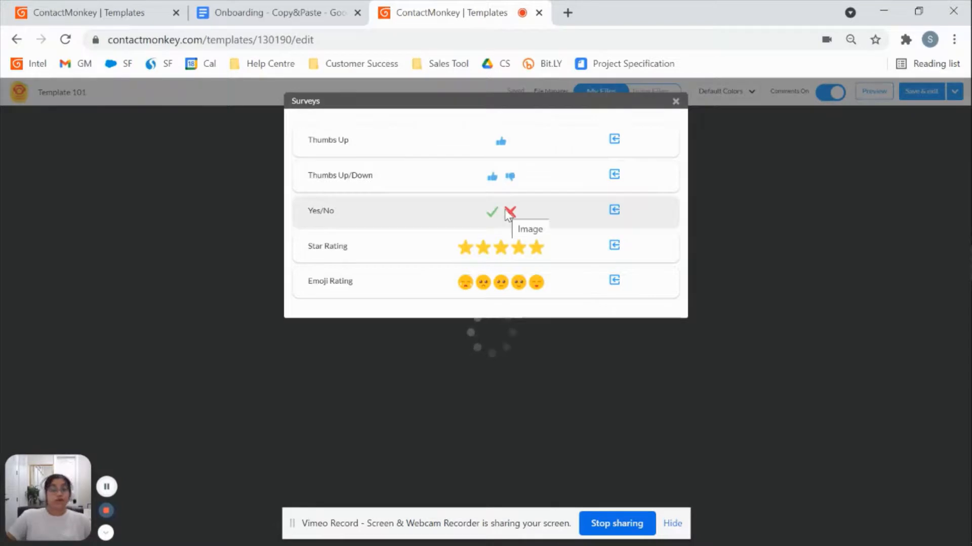
{"action": "mouse_move", "coordinate": [541, 167]}
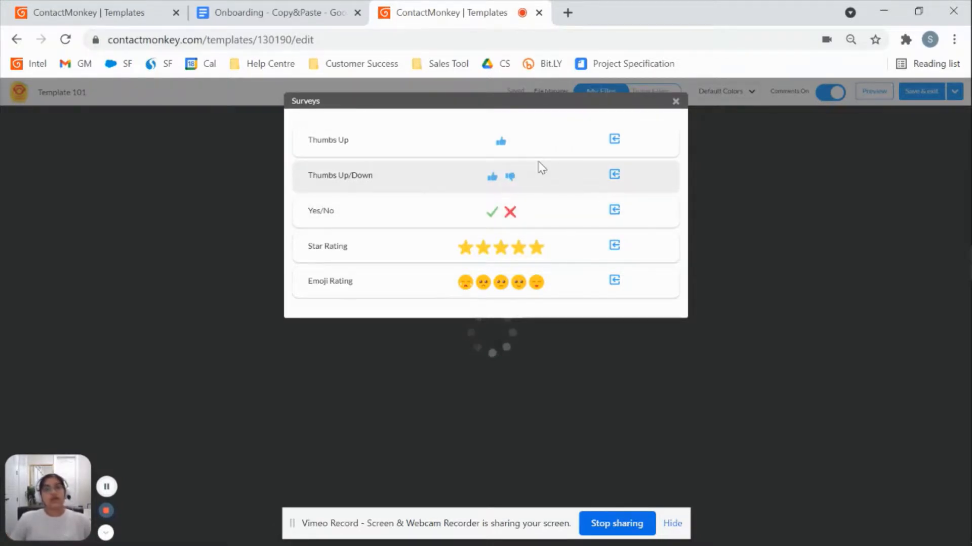
{"action": "mouse_move", "coordinate": [578, 167]}
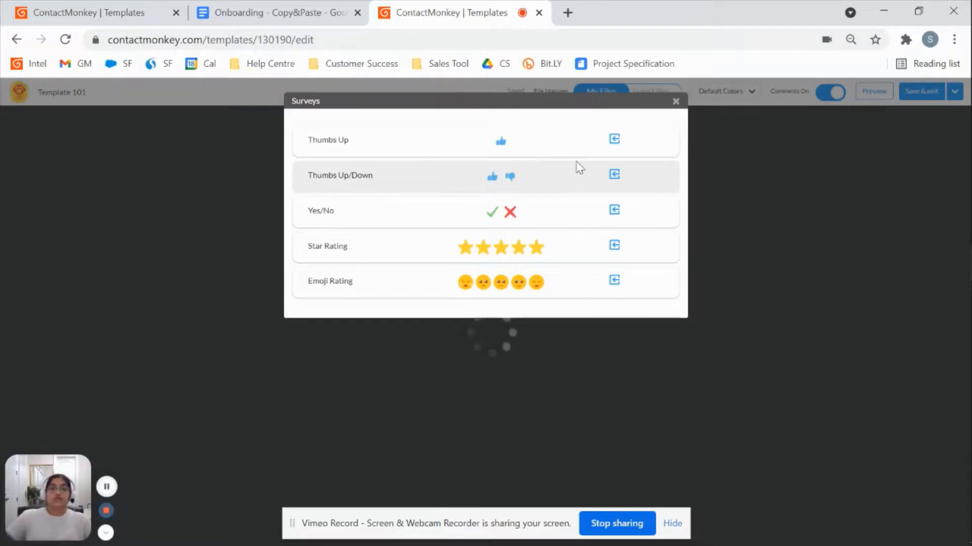
{"action": "mouse_move", "coordinate": [525, 239]}
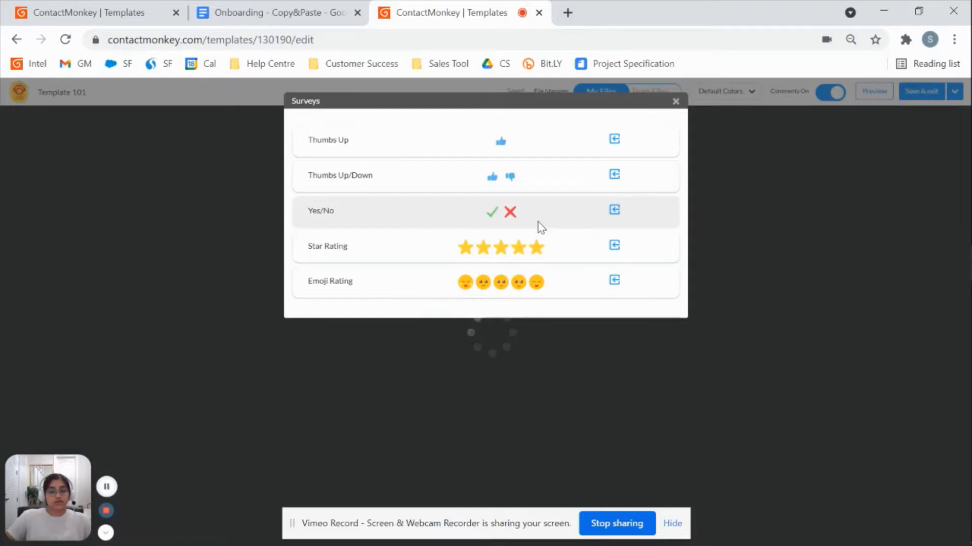
{"action": "mouse_move", "coordinate": [598, 241]}
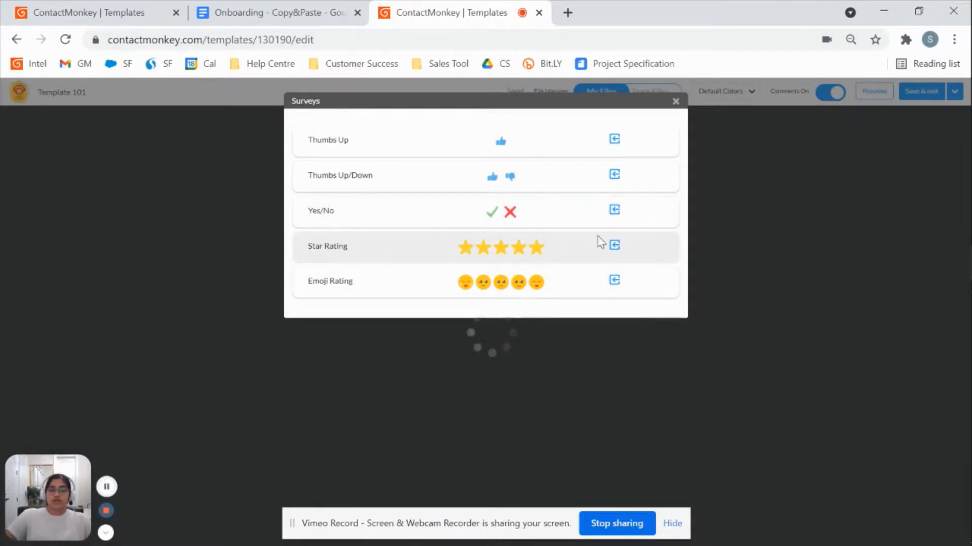
{"action": "left_click", "coordinate": [613, 245]}
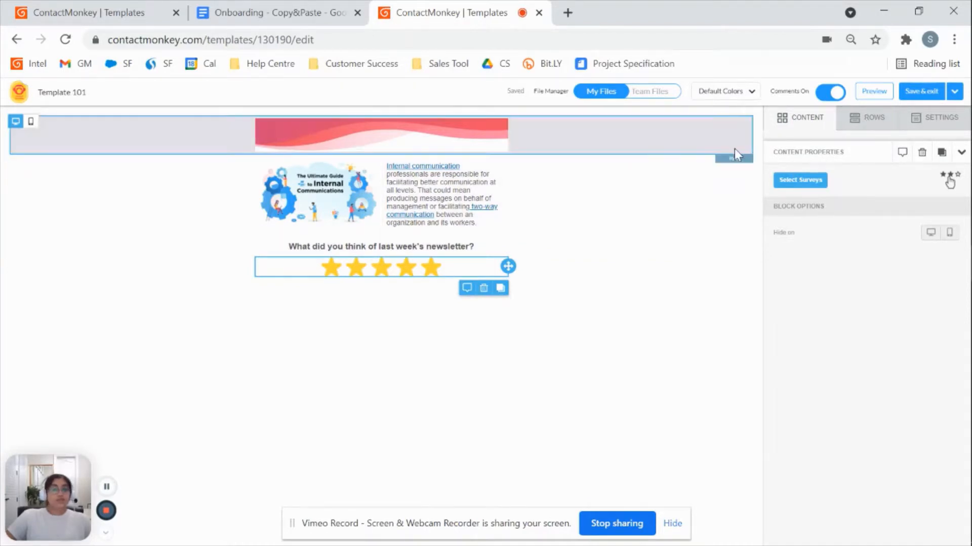
Add an Image block under the stars and insert Footer.jpg from the file manager.
{"action": "left_click", "coordinate": [873, 117]}
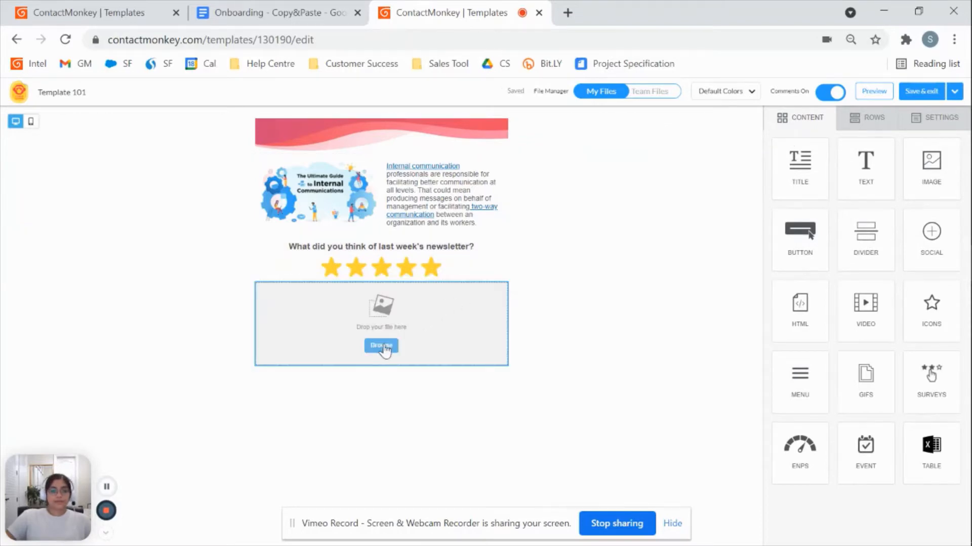
{"action": "left_click", "coordinate": [381, 345]}
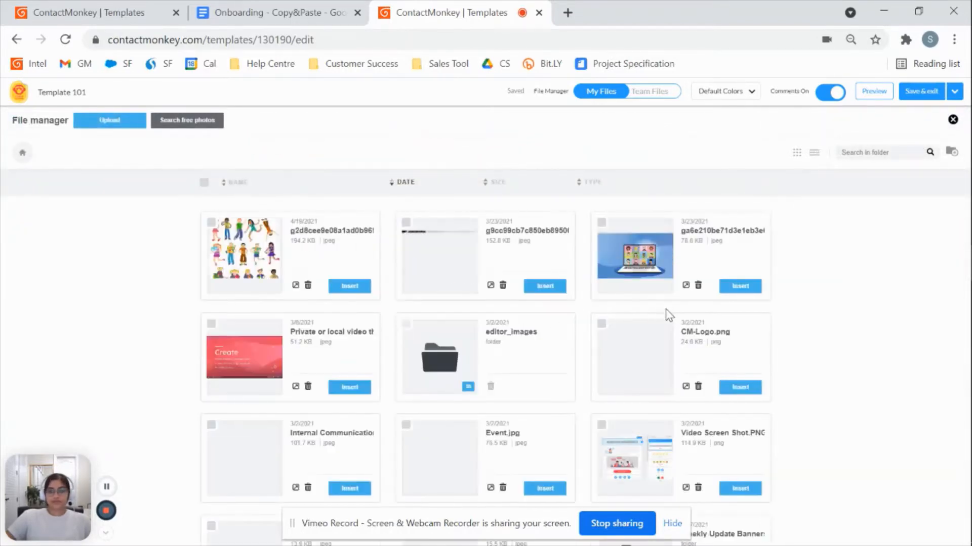
{"action": "scroll", "scroll_direction": "down", "scroll_amount": 3}
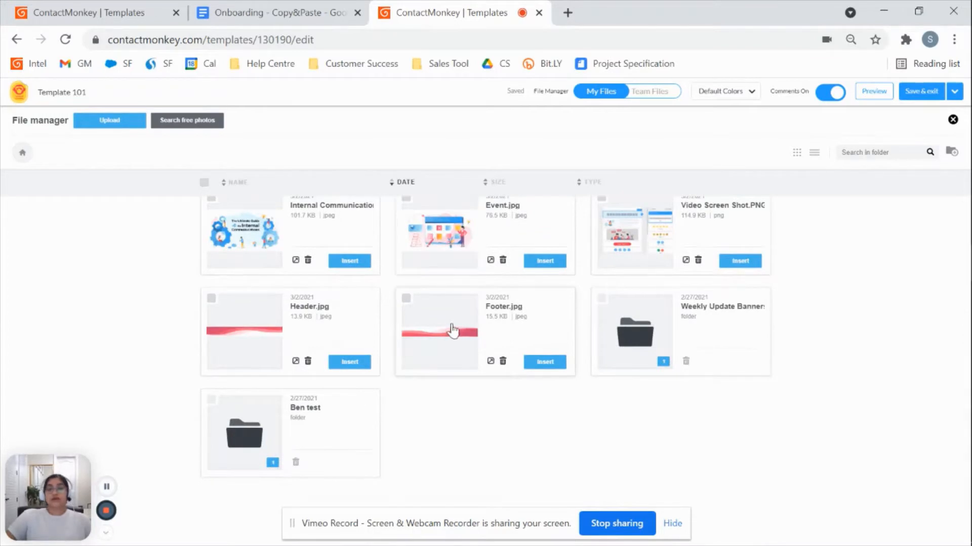
{"action": "left_click", "coordinate": [544, 362]}
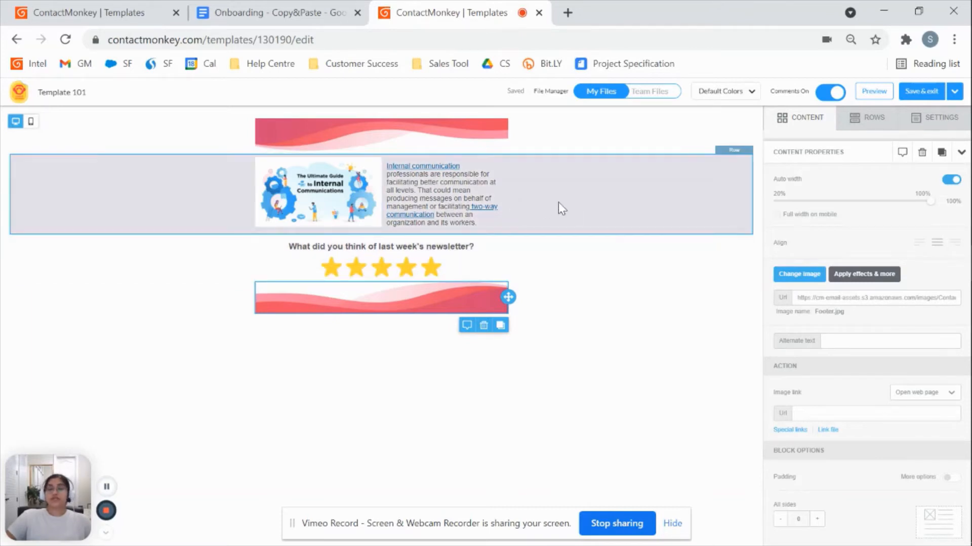
{"action": "mouse_move", "coordinate": [744, 161]}
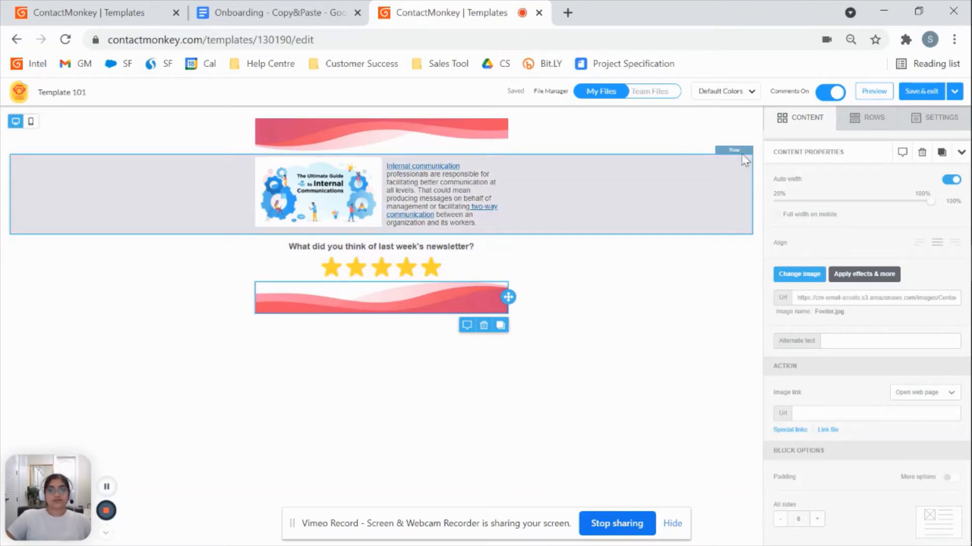
Save Template 101 and exit to the templates list.
{"action": "left_click", "coordinate": [921, 91]}
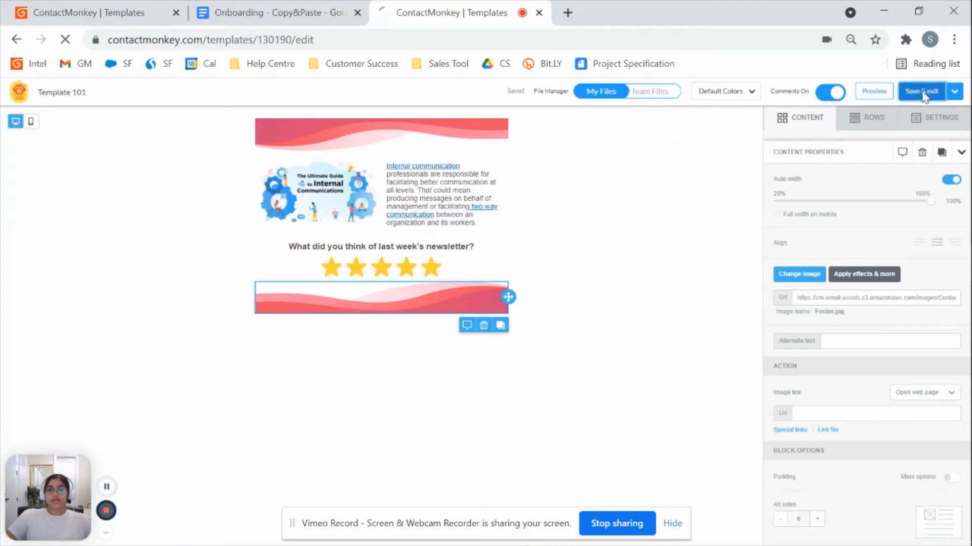
{"action": "left_click", "coordinate": [922, 91]}
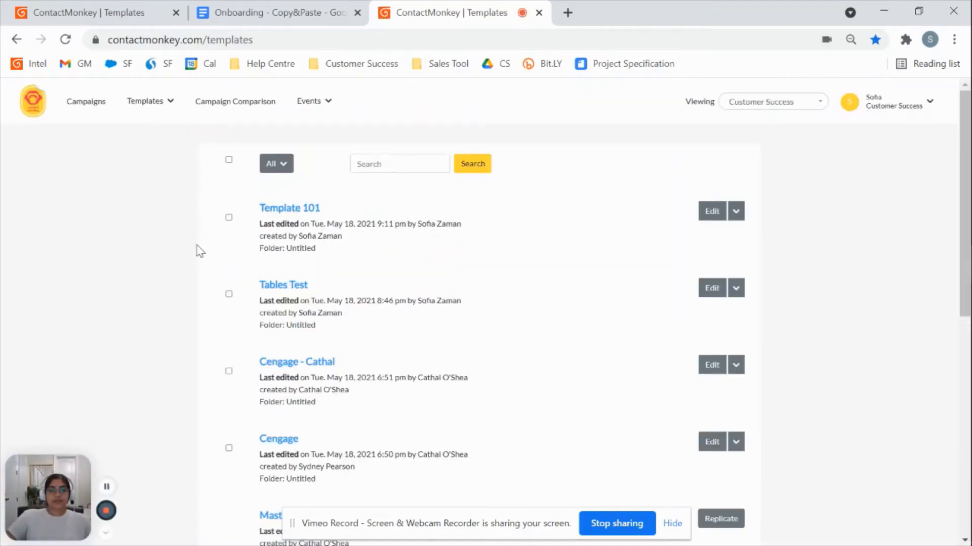
{"action": "mouse_move", "coordinate": [90, 231]}
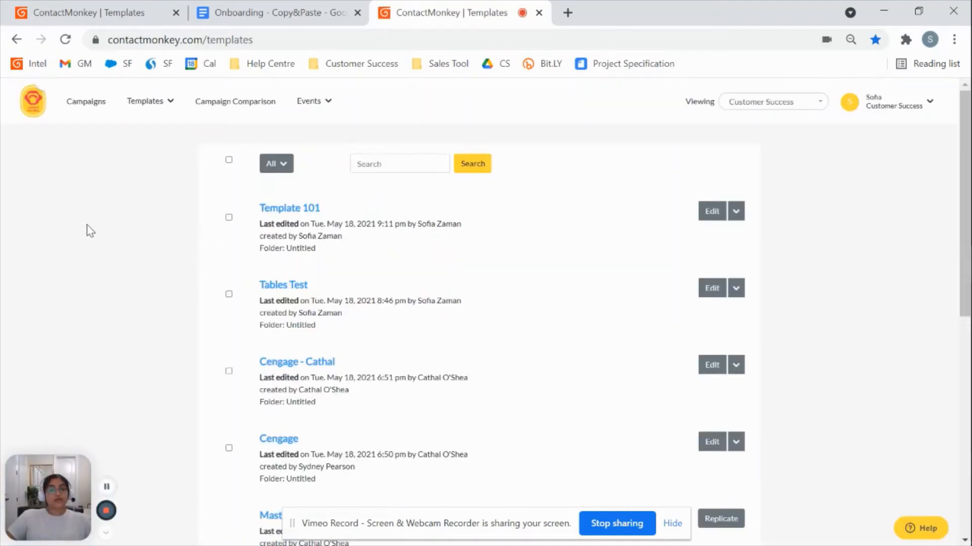
{"action": "mouse_move", "coordinate": [155, 234]}
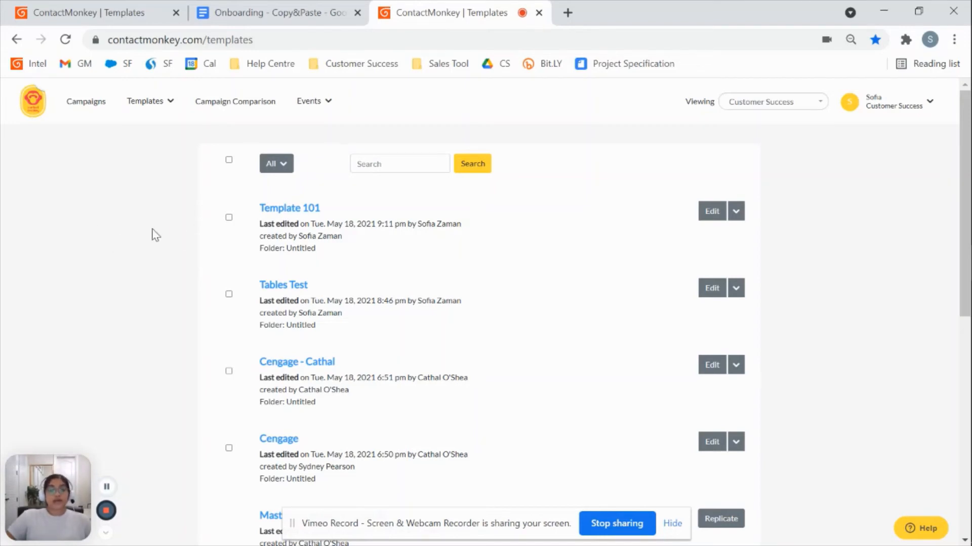
{"action": "mouse_move", "coordinate": [85, 240]}
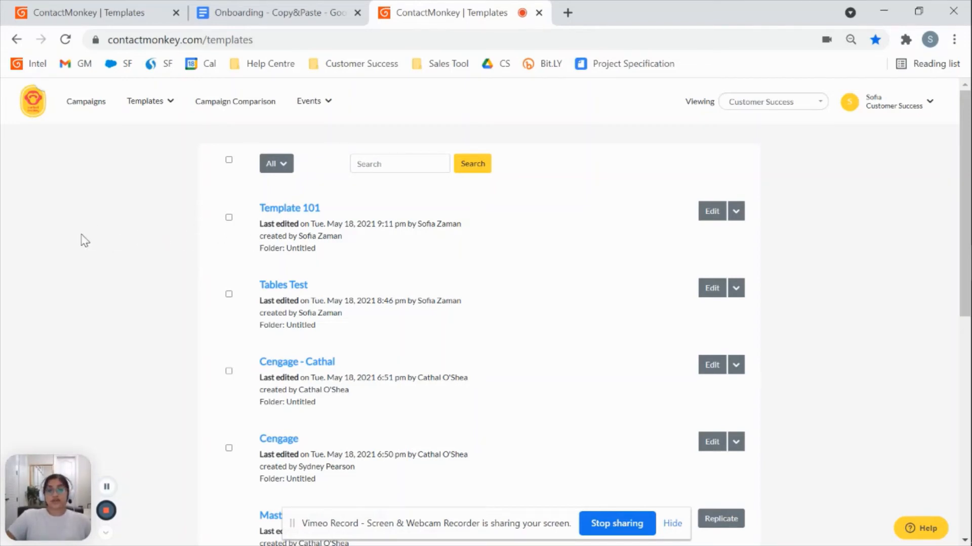
{"action": "mouse_move", "coordinate": [118, 255]}
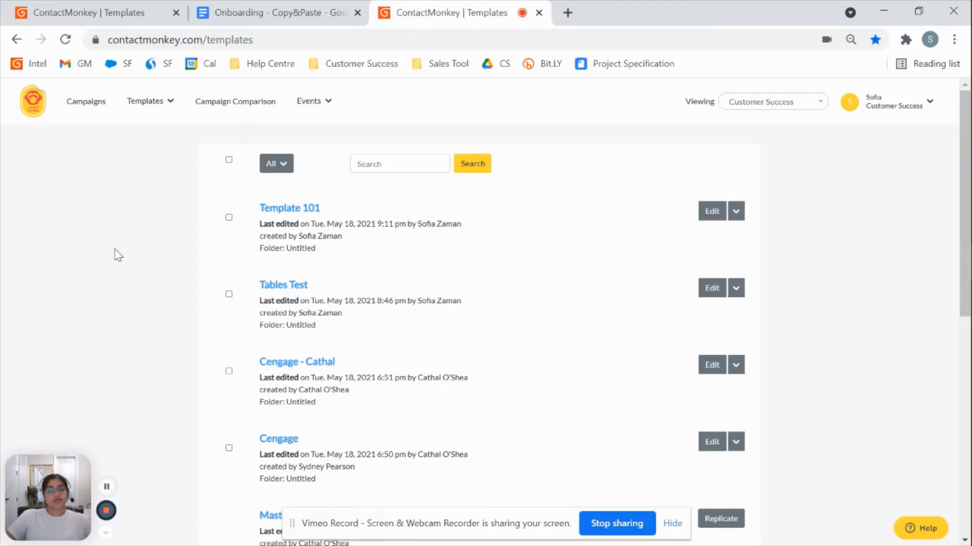
{"action": "mouse_move", "coordinate": [601, 381]}
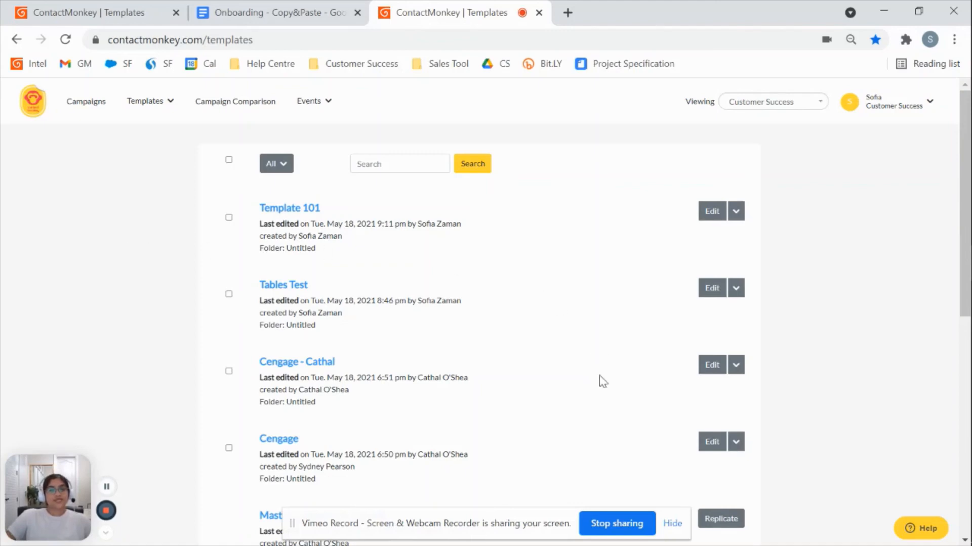